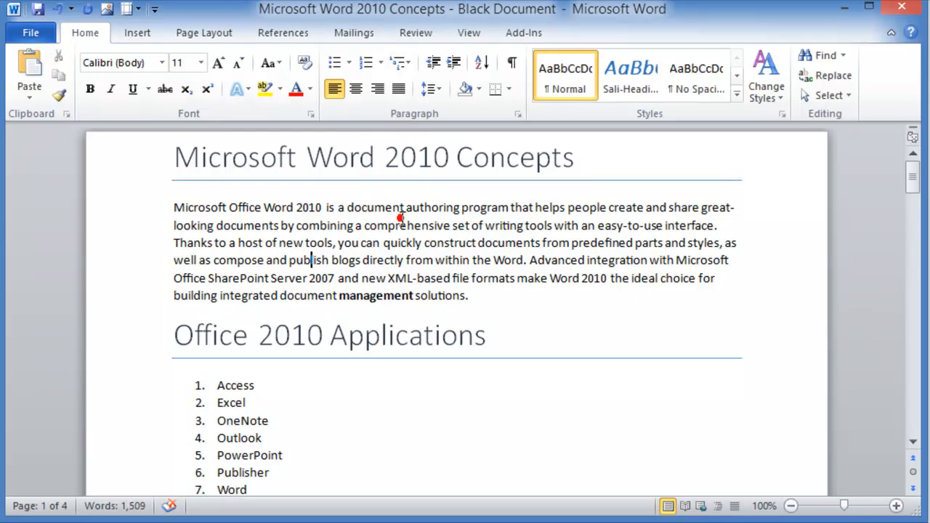
pyautogui.moveTo(116, 72)
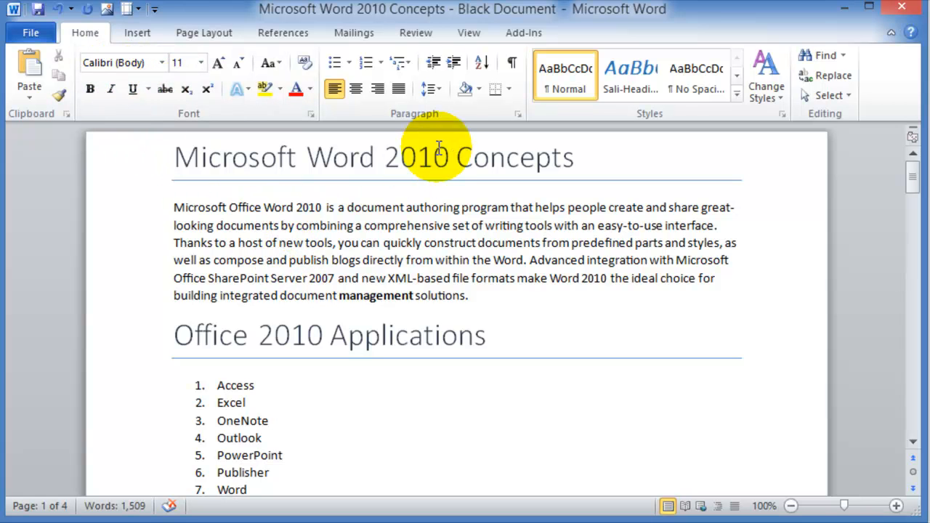
pyautogui.moveTo(287, 80)
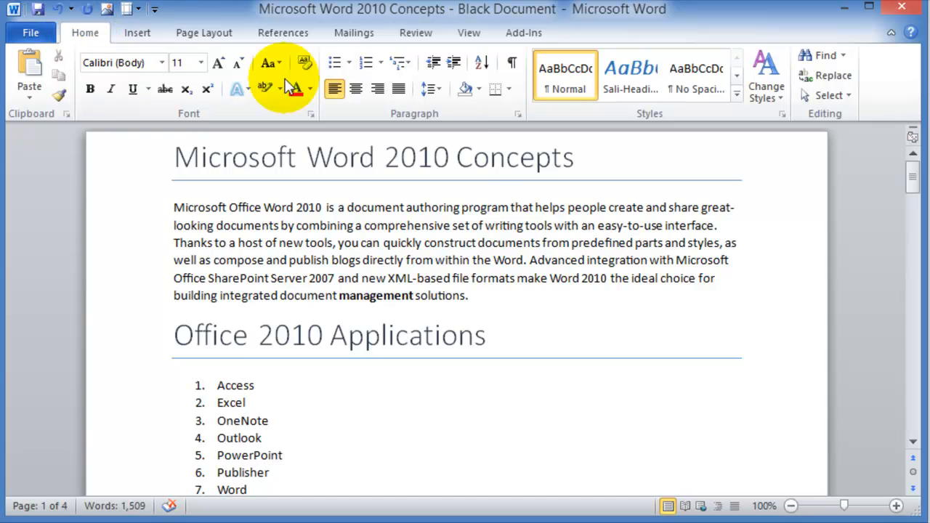
pyautogui.moveTo(465, 225)
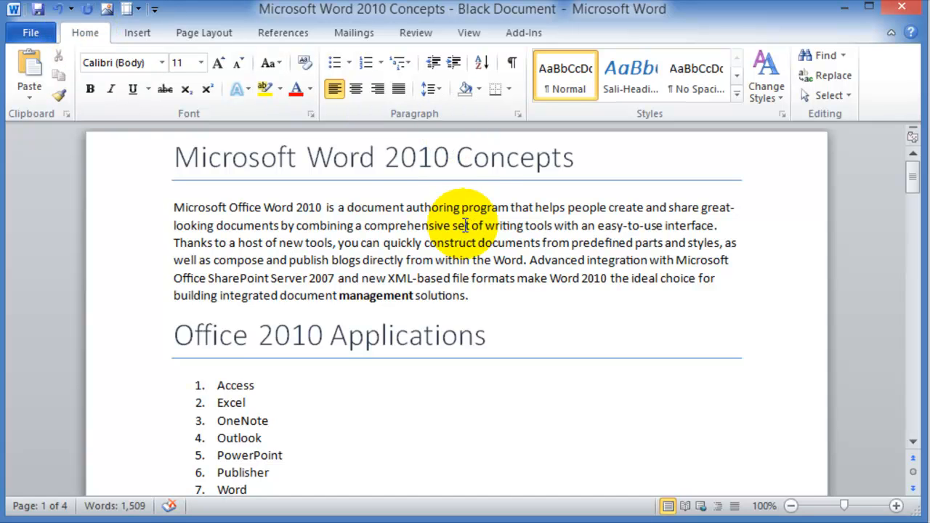
pyautogui.moveTo(261, 239)
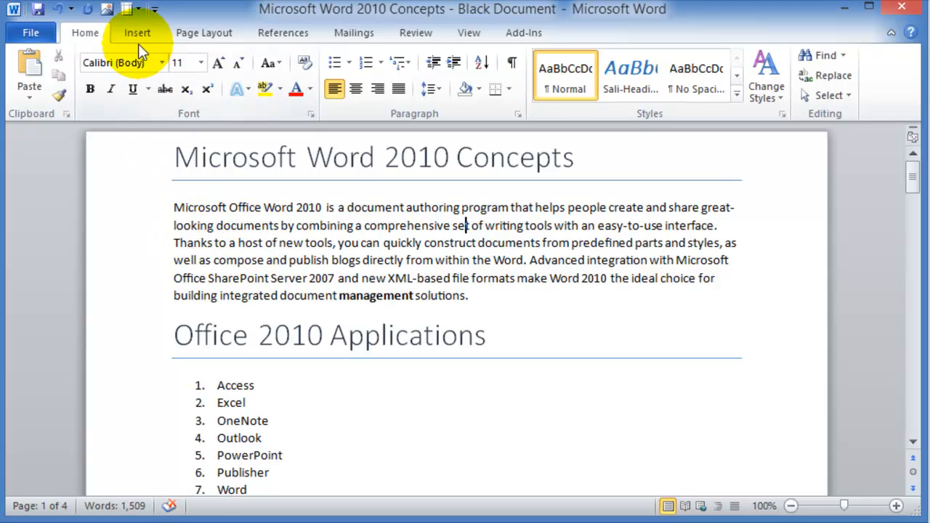
# Show the Insert ribbon and scroll down to the 'This is another section.' line.
pyautogui.click(137, 32)
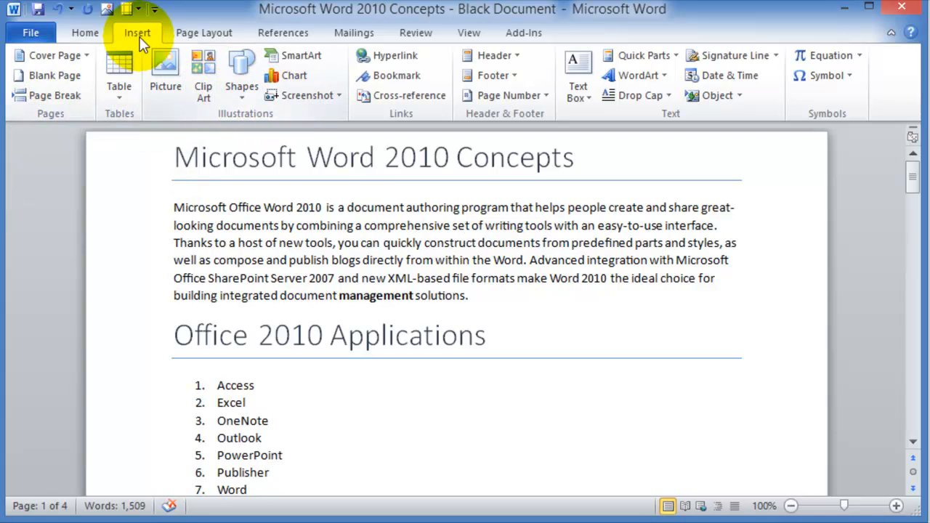
pyautogui.moveTo(241, 76)
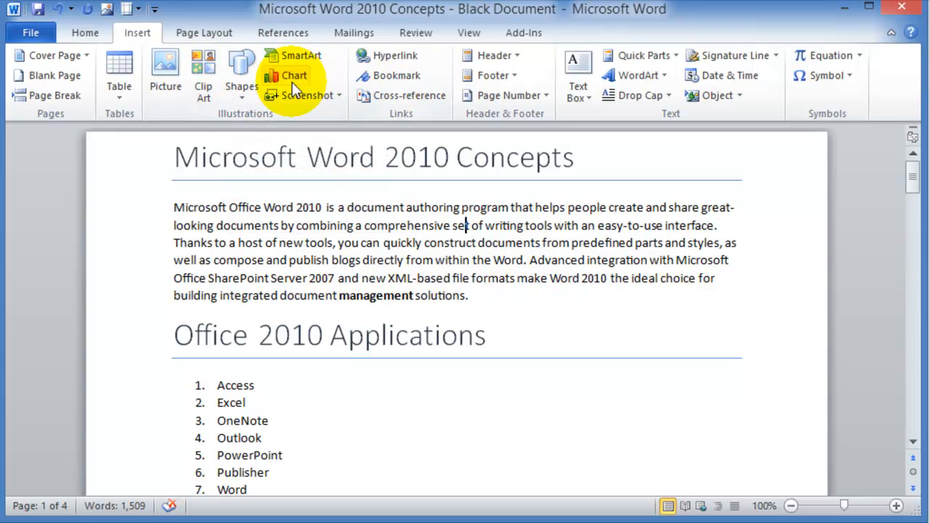
pyautogui.moveTo(397, 75)
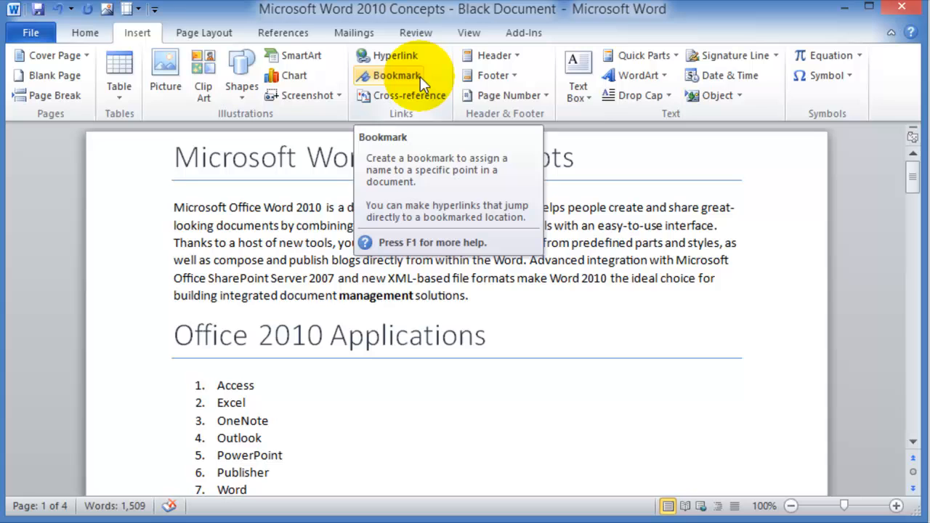
pyautogui.moveTo(754, 109)
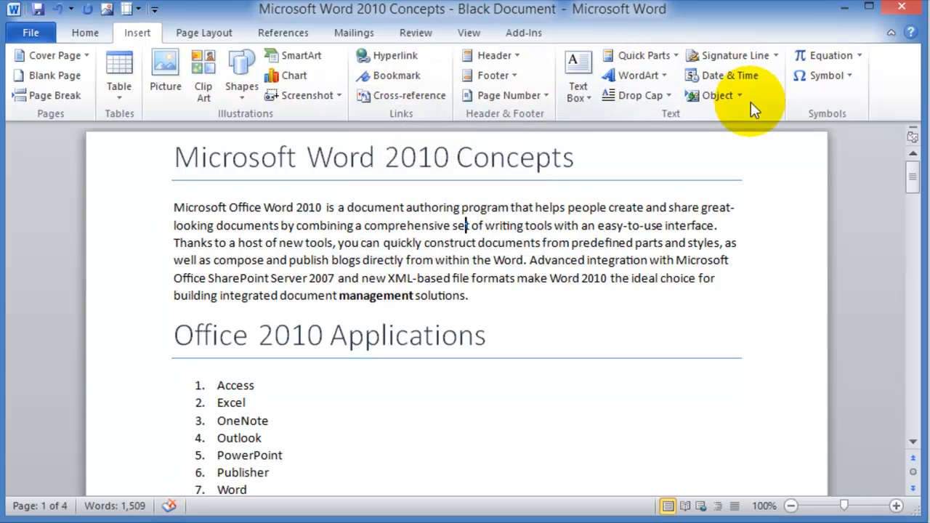
pyautogui.moveTo(705, 116)
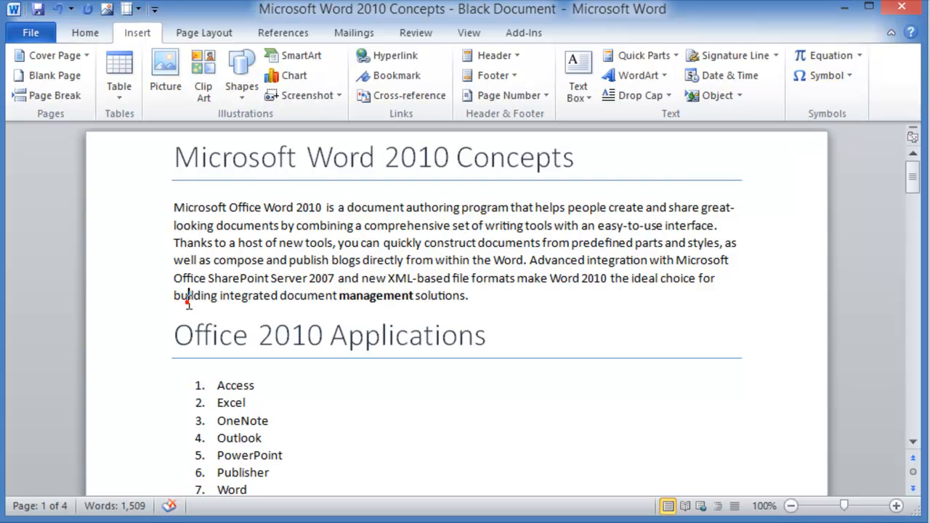
pyautogui.scroll(-3)
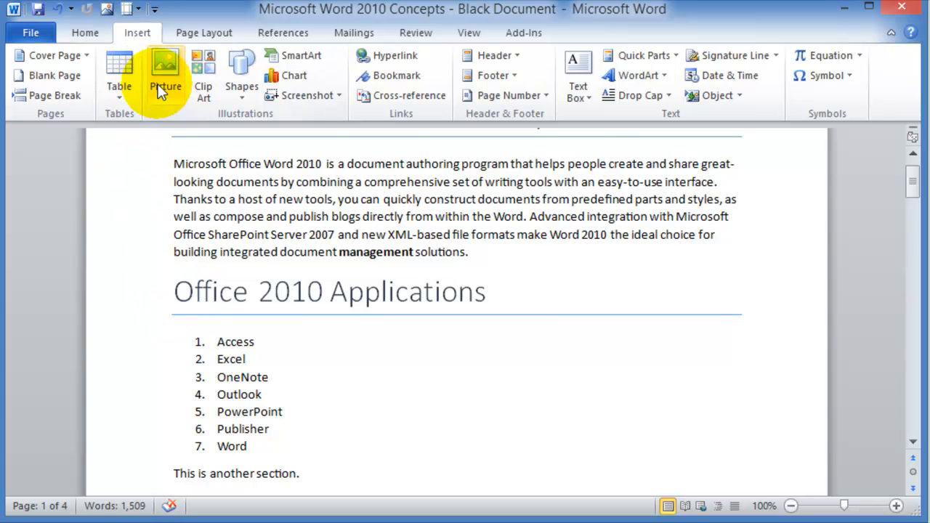
pyautogui.click(165, 73)
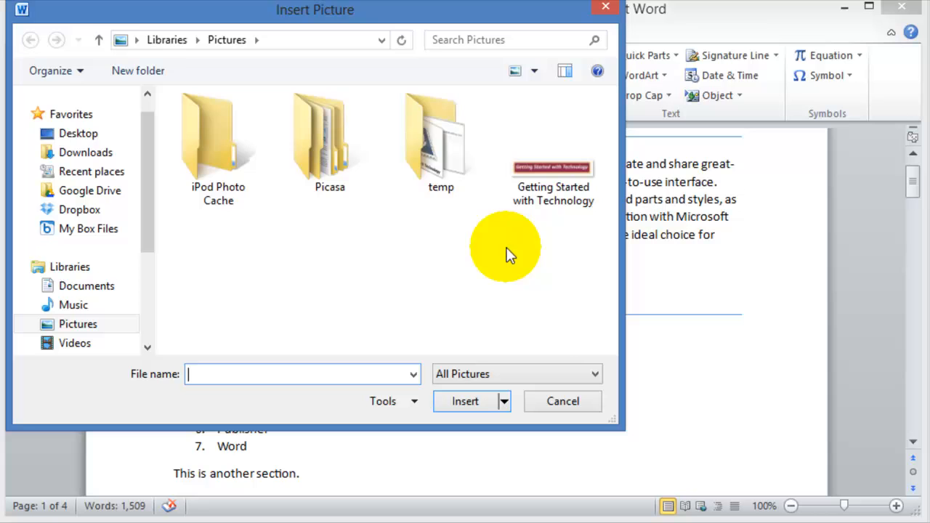
pyautogui.moveTo(487, 356)
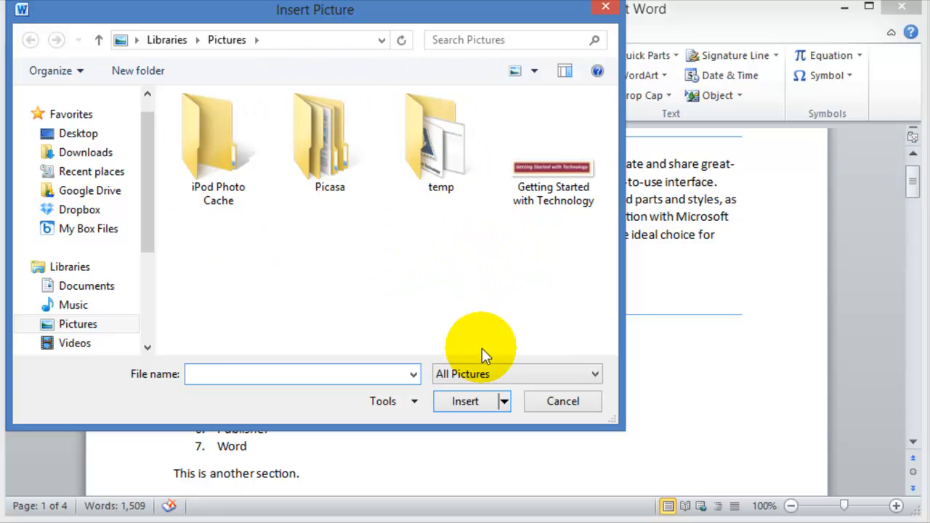
pyautogui.moveTo(211, 301)
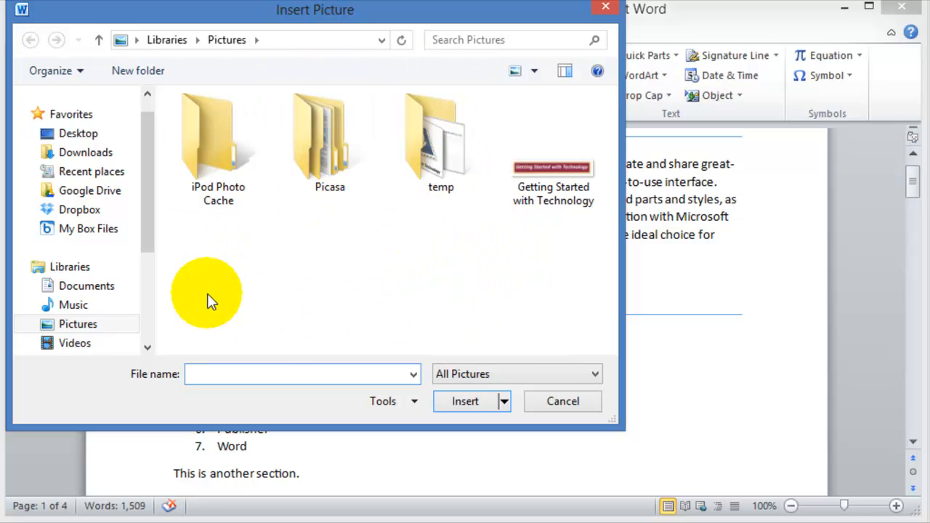
pyautogui.click(78, 325)
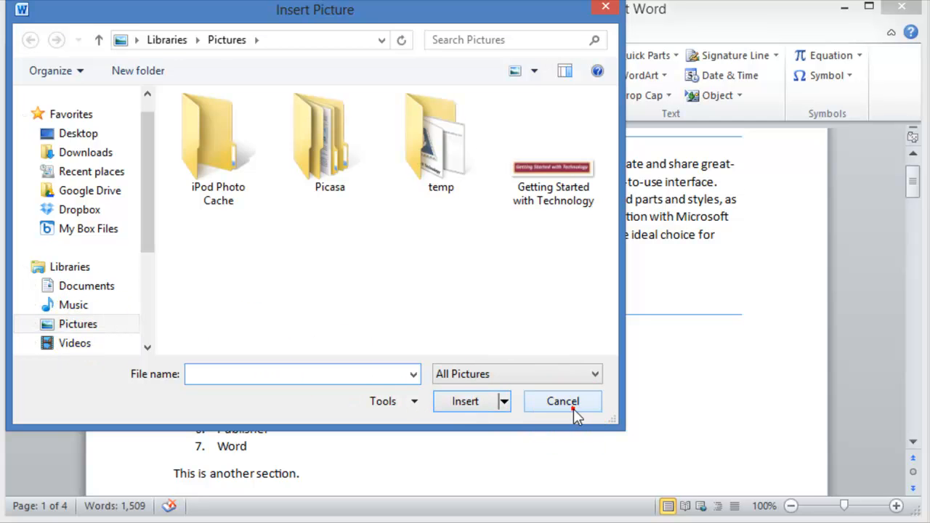
pyautogui.click(563, 401)
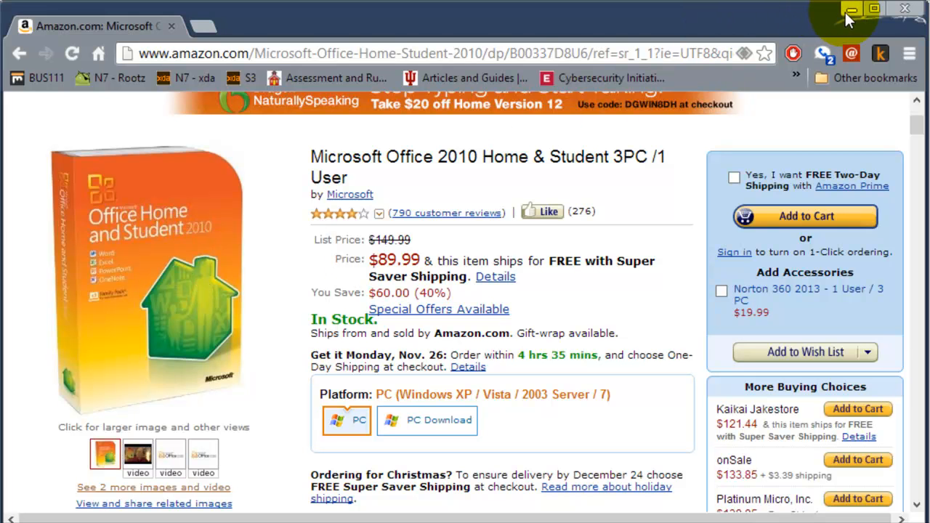
pyautogui.moveTo(852, 13)
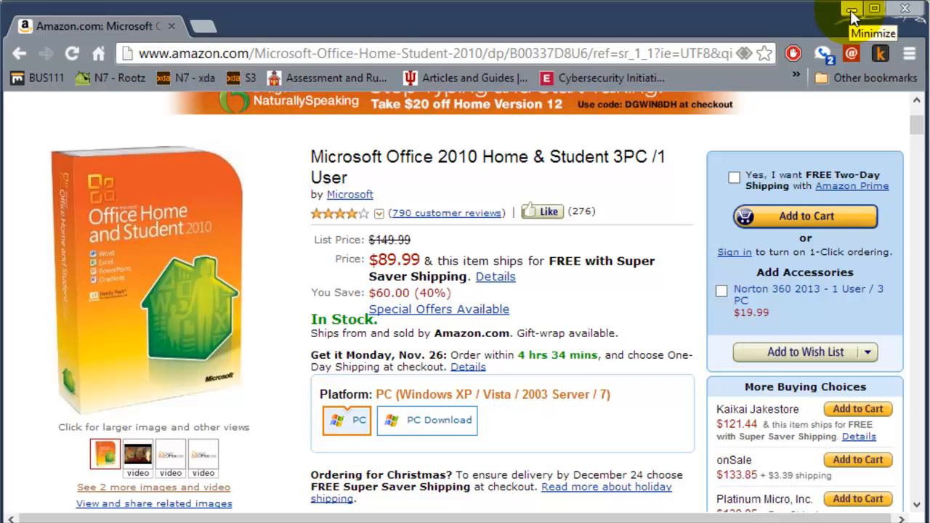
# Return to Word and paste the Office box picture before the Office 2010 Applications heading.
pyautogui.click(851, 8)
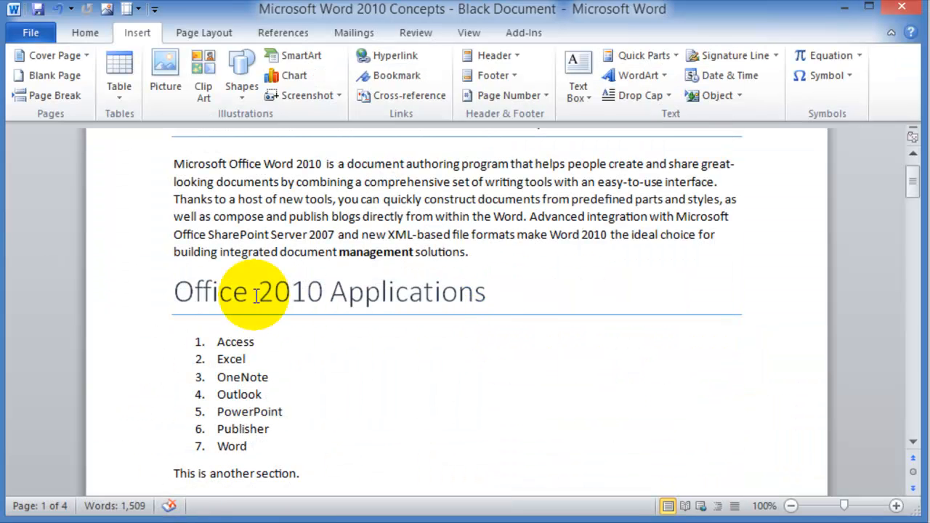
pyautogui.moveTo(178, 291)
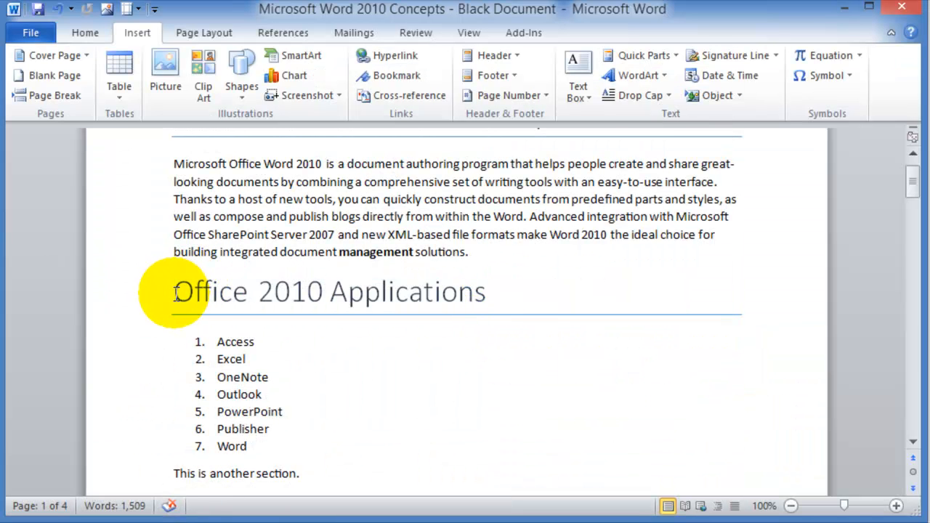
pyautogui.rightClick(186, 291)
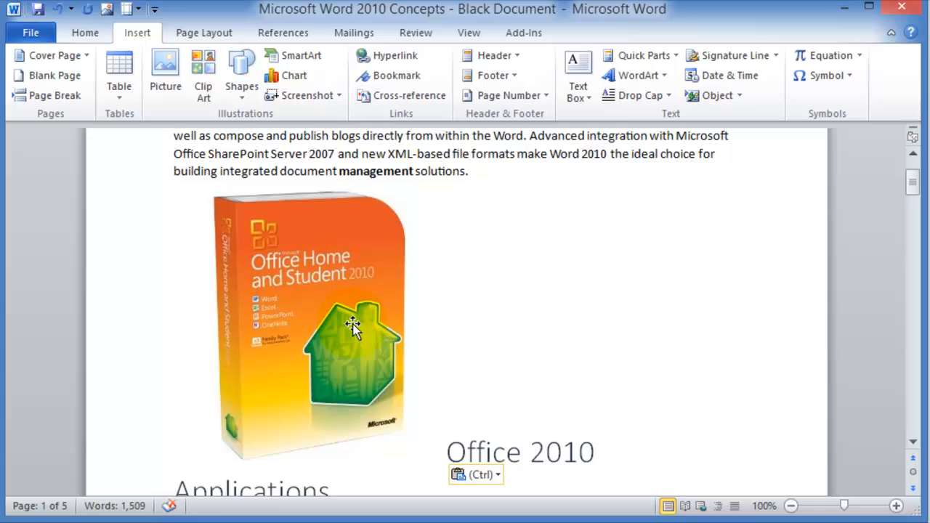
# Select the pasted Office box picture so its Picture Tools formatting becomes available.
pyautogui.click(352, 327)
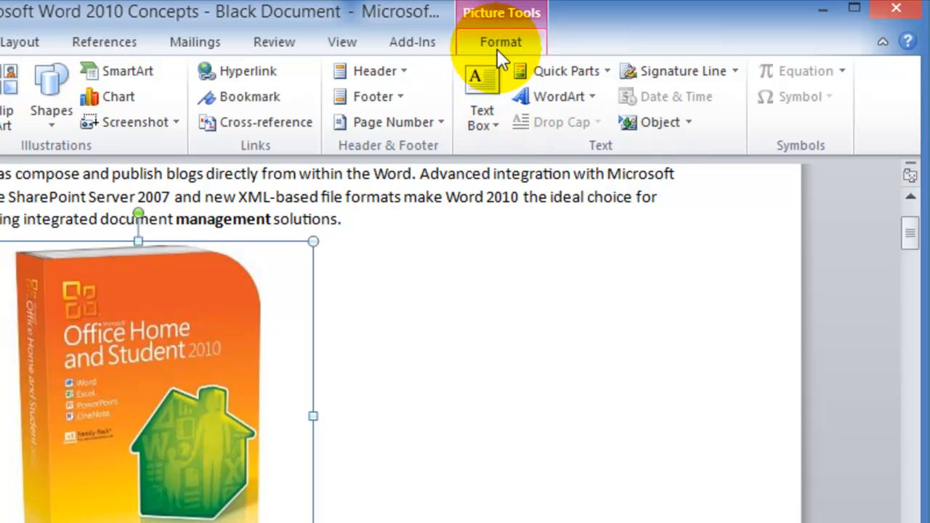
pyautogui.moveTo(313, 381)
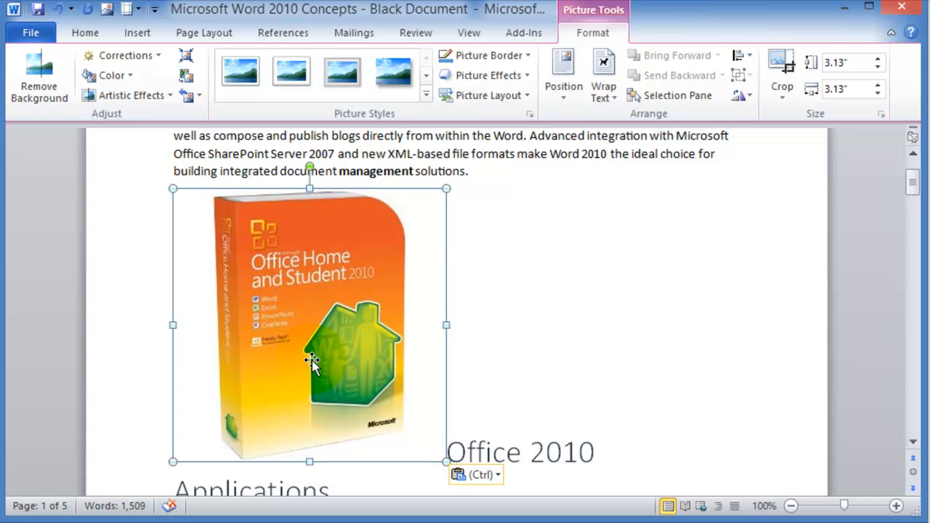
pyautogui.moveTo(233, 349)
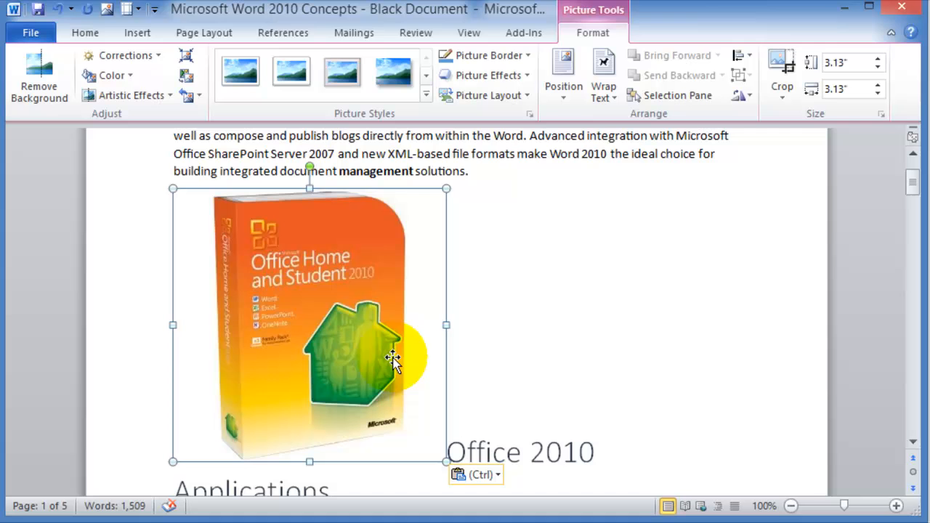
pyautogui.moveTo(302, 319)
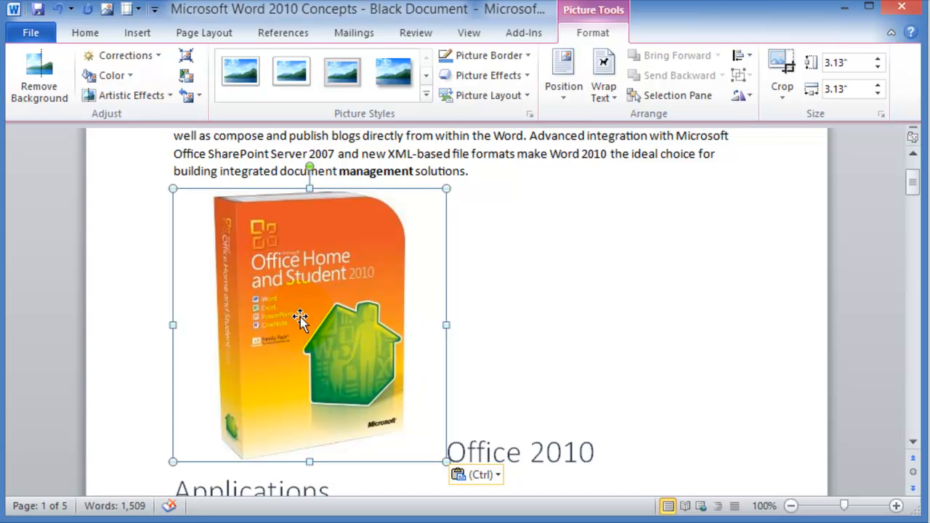
pyautogui.moveTo(88, 87)
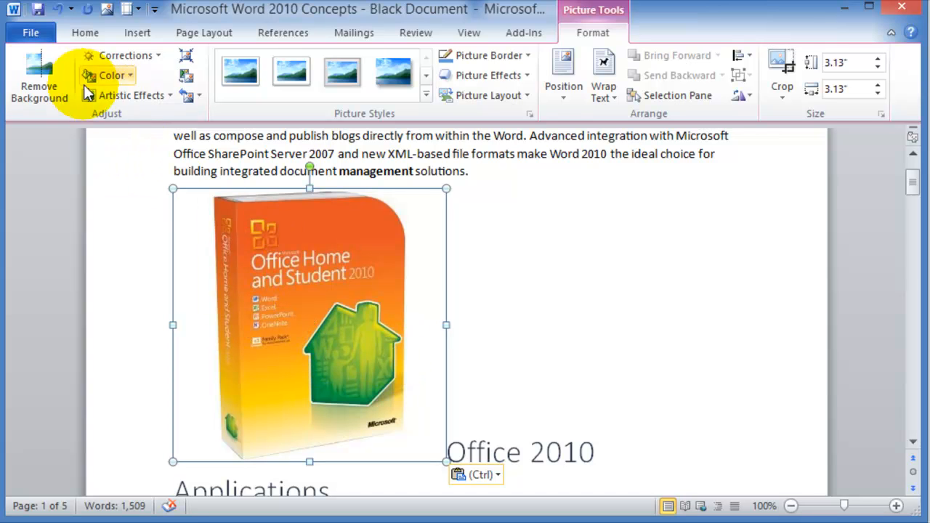
pyautogui.moveTo(128, 55)
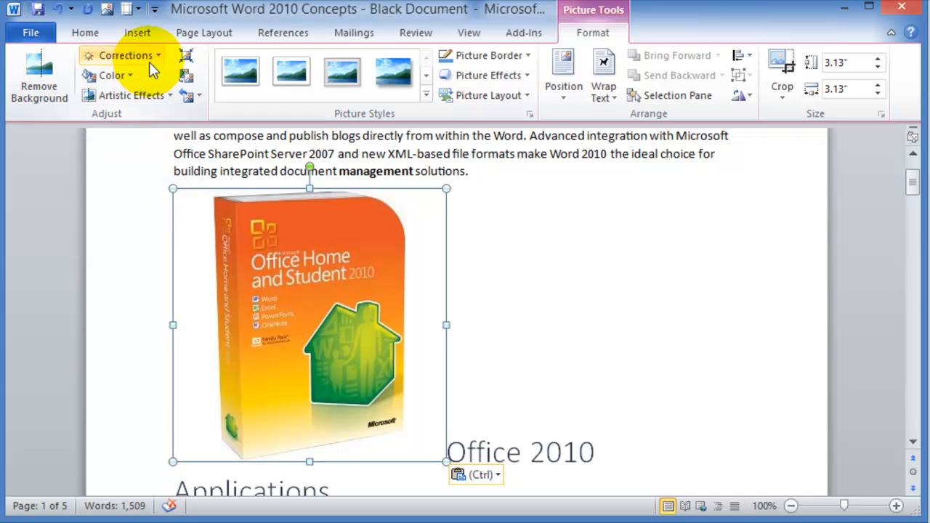
pyautogui.click(111, 75)
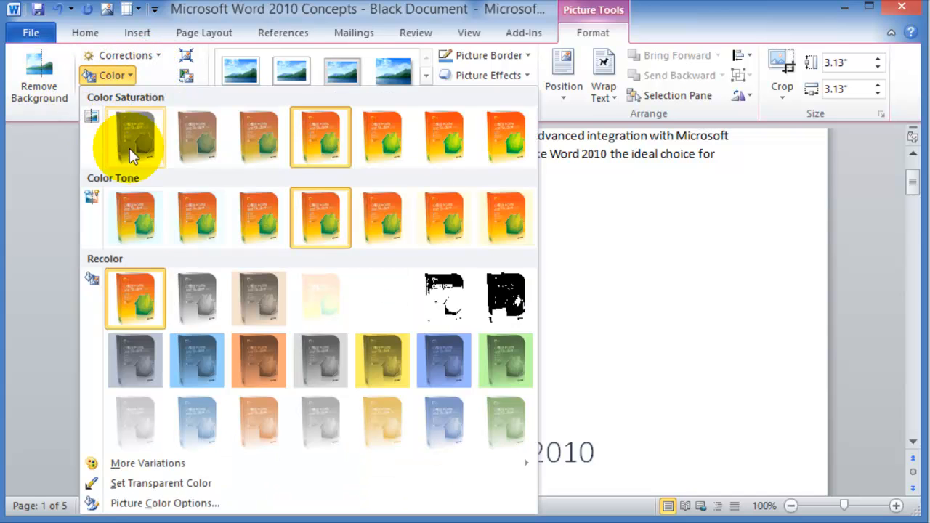
pyautogui.moveTo(444, 361)
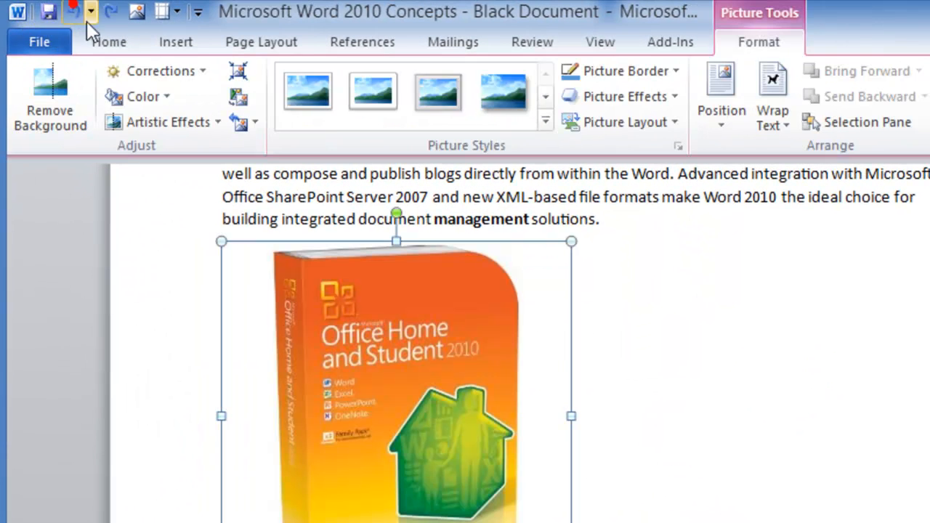
pyautogui.moveTo(465, 123)
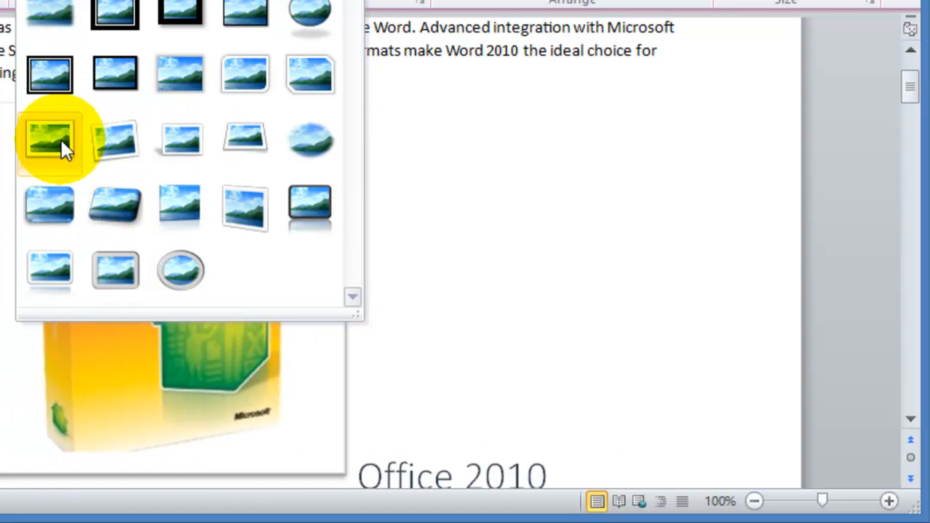
pyautogui.moveTo(244, 73)
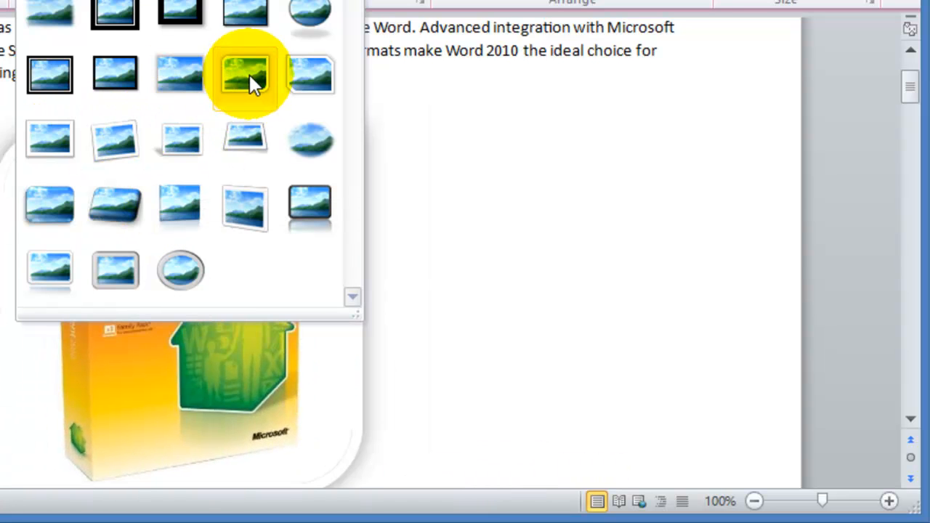
pyautogui.moveTo(247, 211)
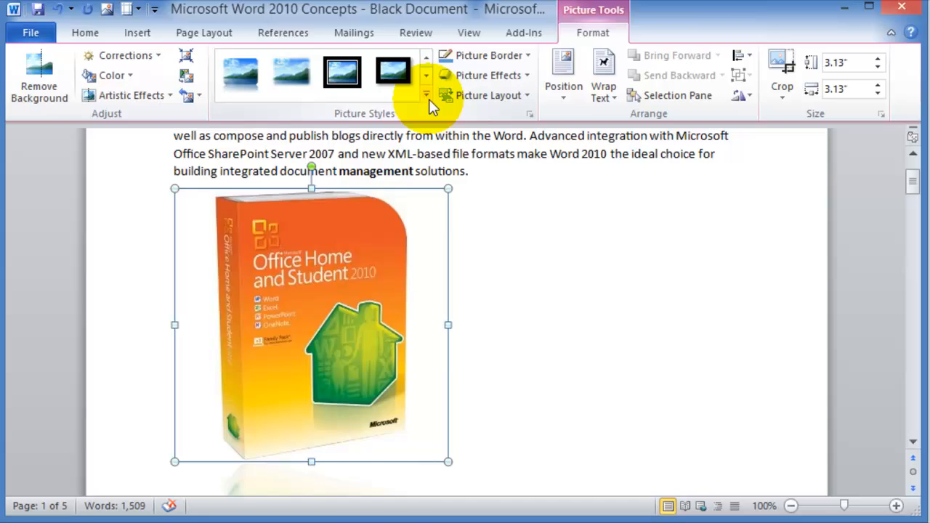
# Apply the tilted white-frame picture style with soft shadow to the Office box picture.
pyautogui.click(427, 96)
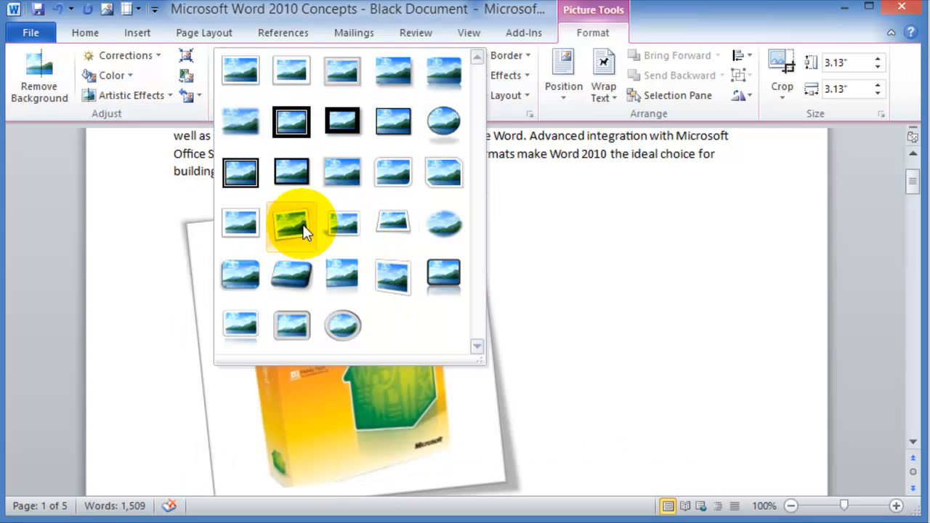
pyautogui.click(291, 223)
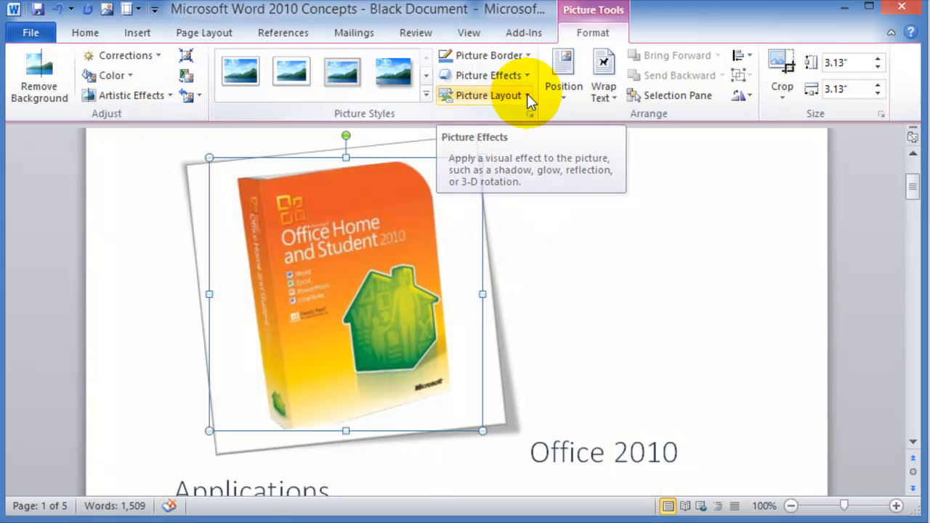
pyautogui.click(488, 75)
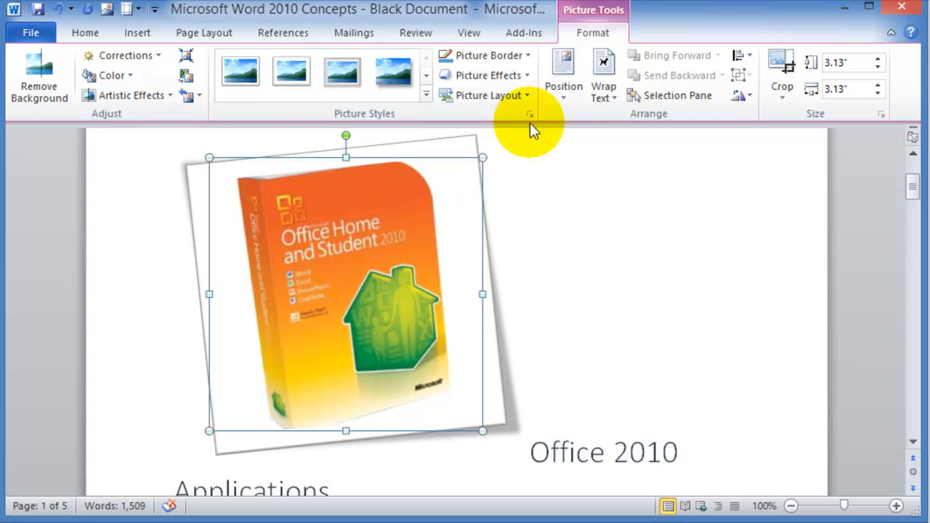
pyautogui.moveTo(564, 73)
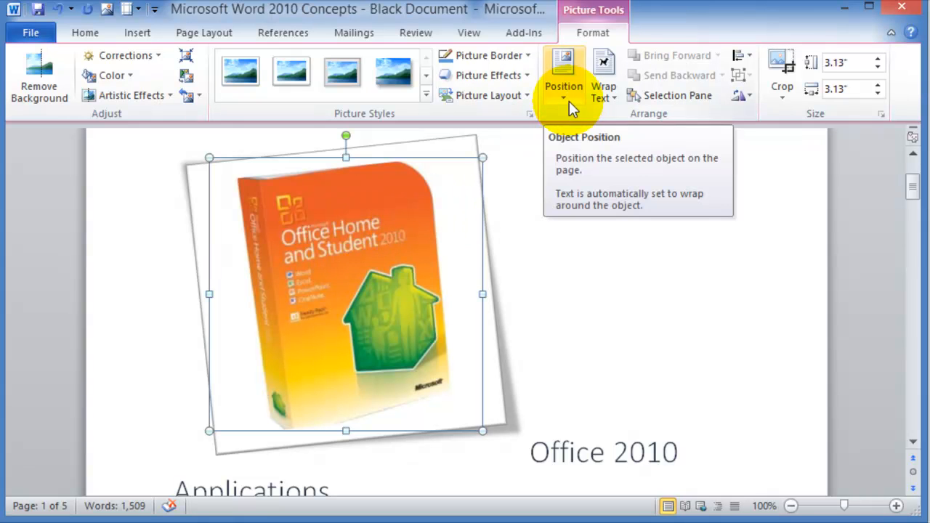
# Position the picture at the page's left with text wrapping and zoom the page view in.
pyautogui.click(563, 73)
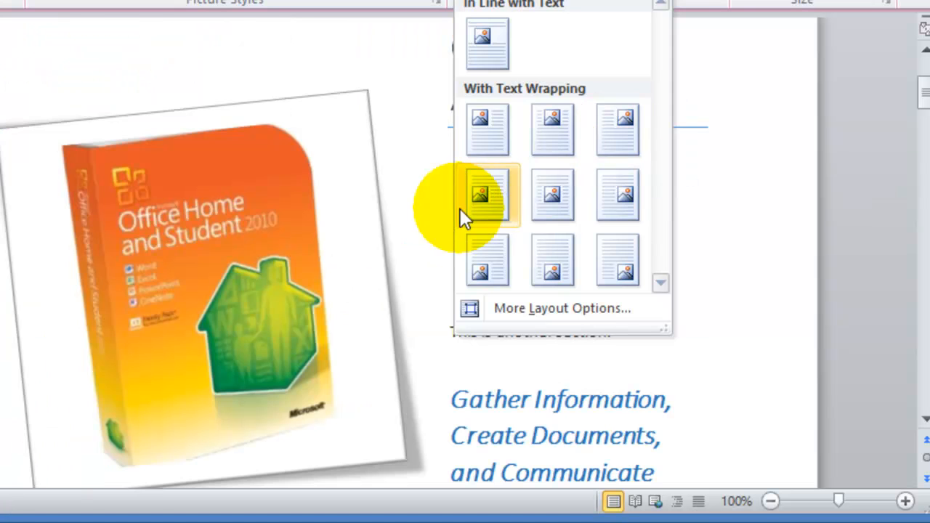
pyautogui.moveTo(487, 215)
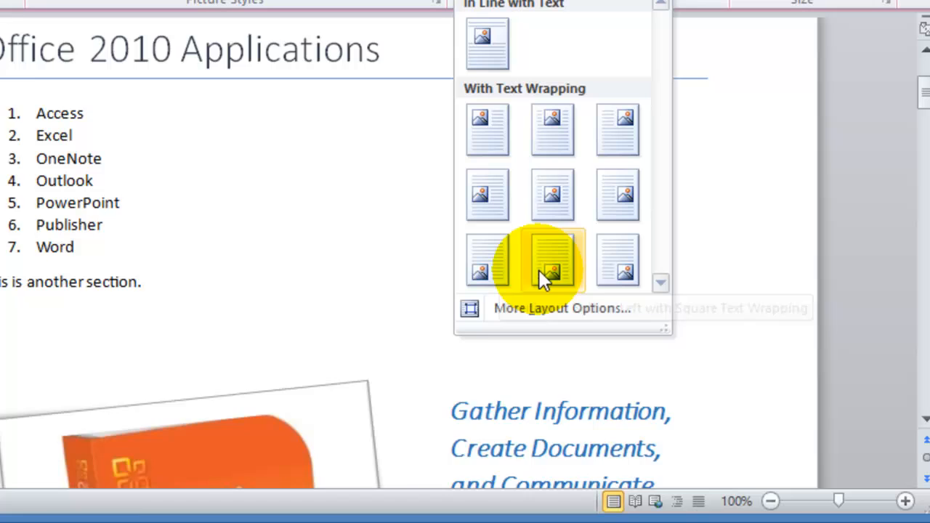
pyautogui.click(553, 261)
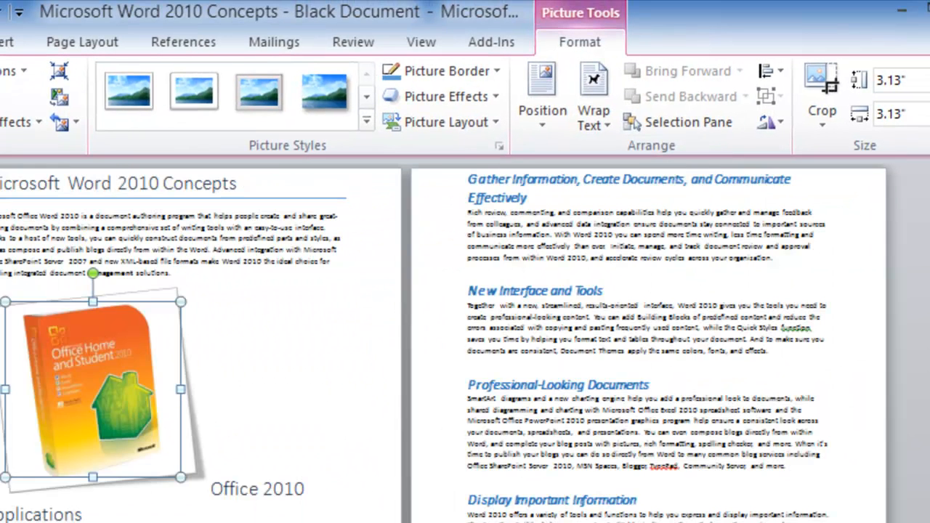
pyautogui.click(542, 95)
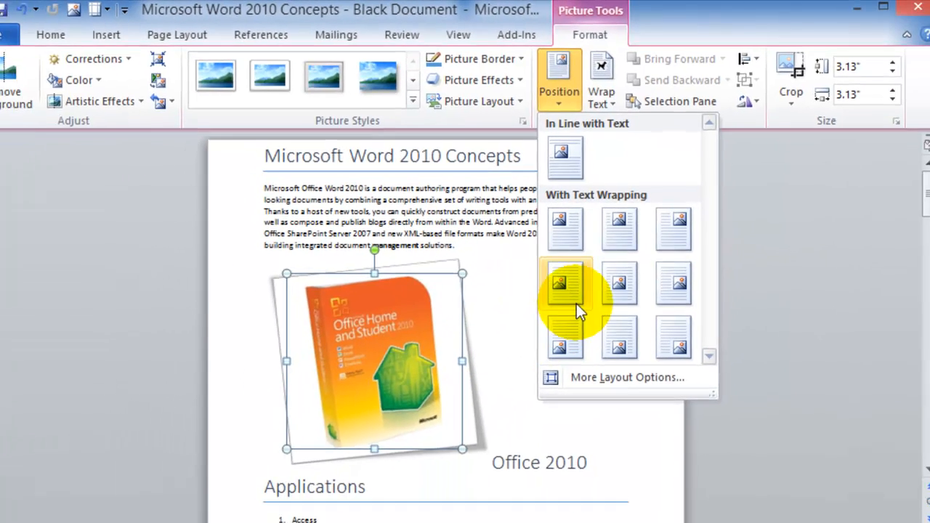
pyautogui.click(566, 283)
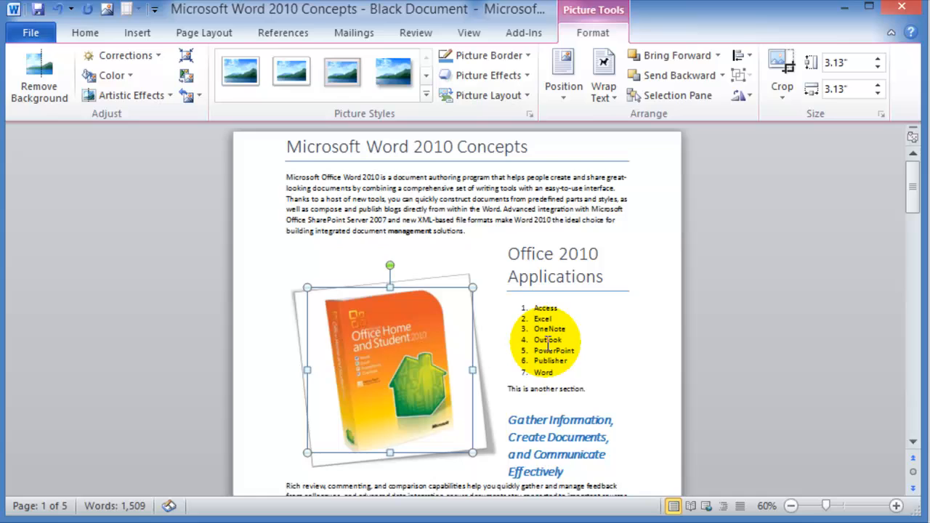
pyautogui.click(887, 503)
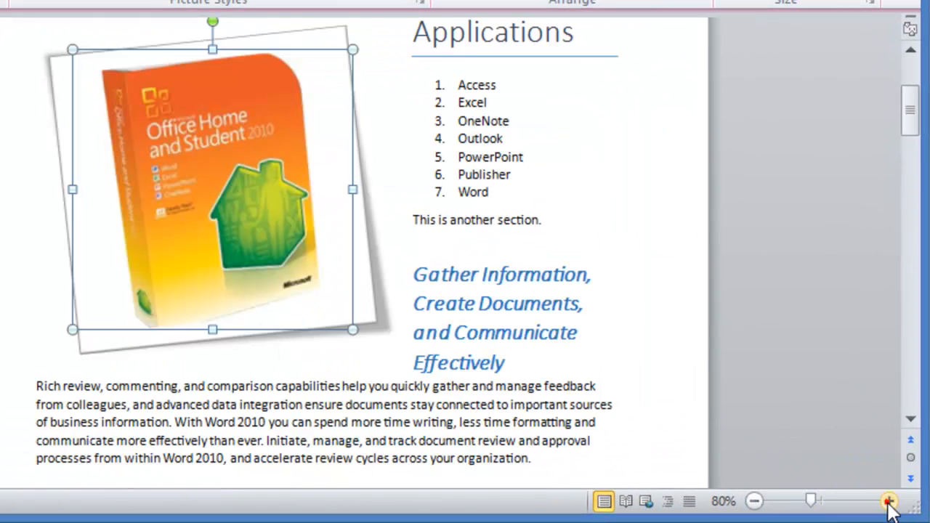
pyautogui.click(888, 500)
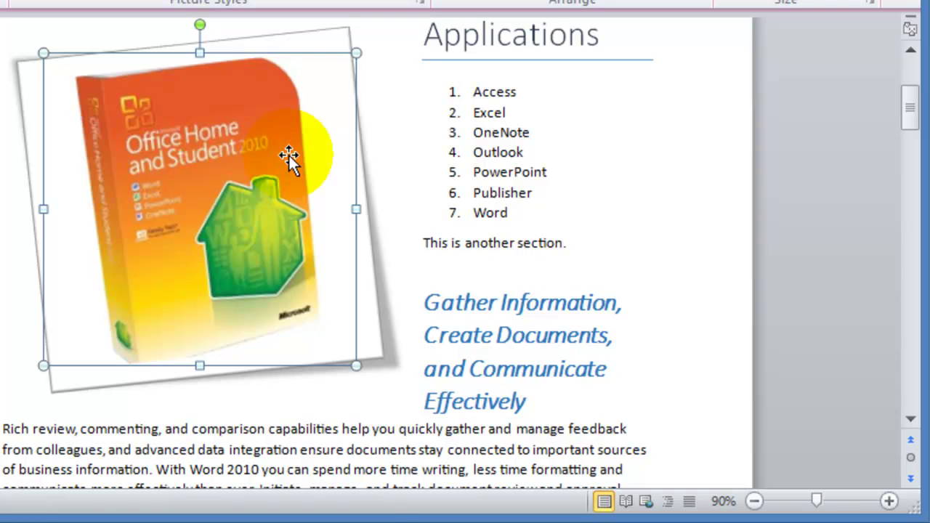
pyautogui.moveTo(520, 190)
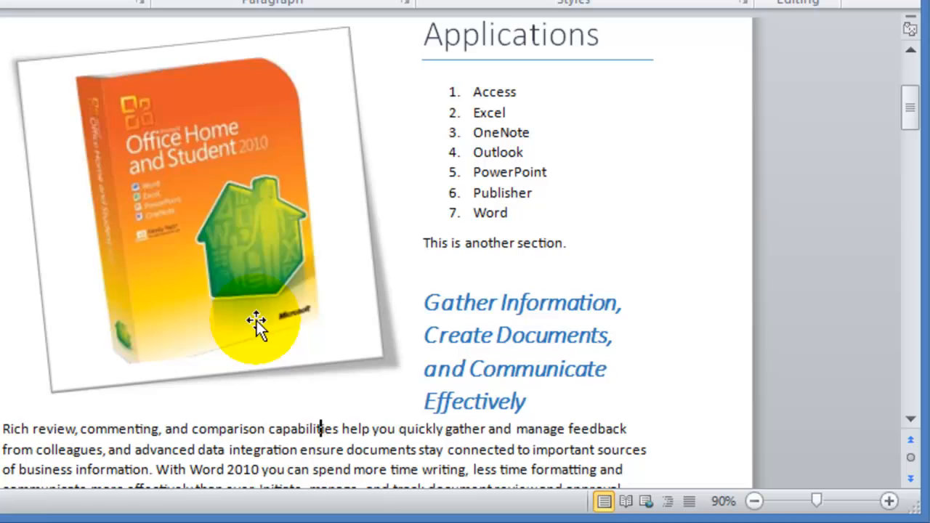
# Check how the body text flows around the picture by deselecting and reselecting it.
pyautogui.click(255, 327)
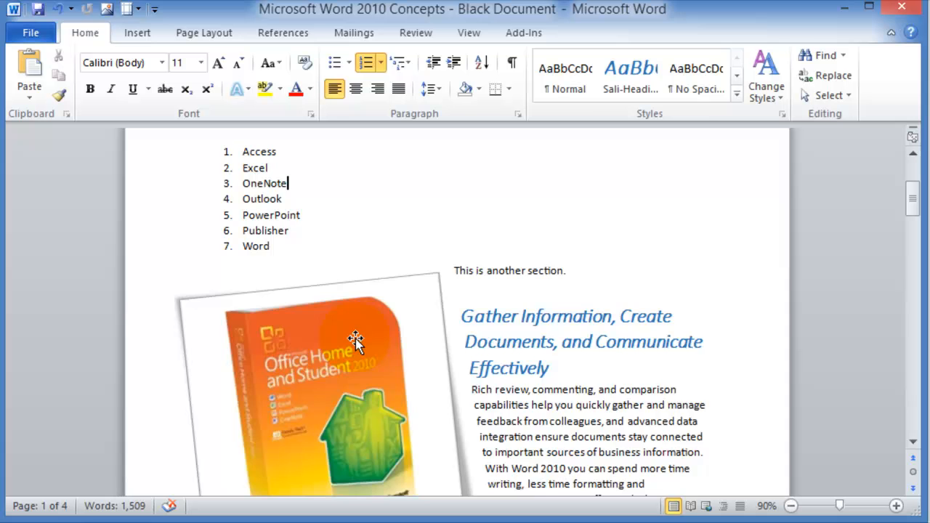
pyautogui.scroll(-3)
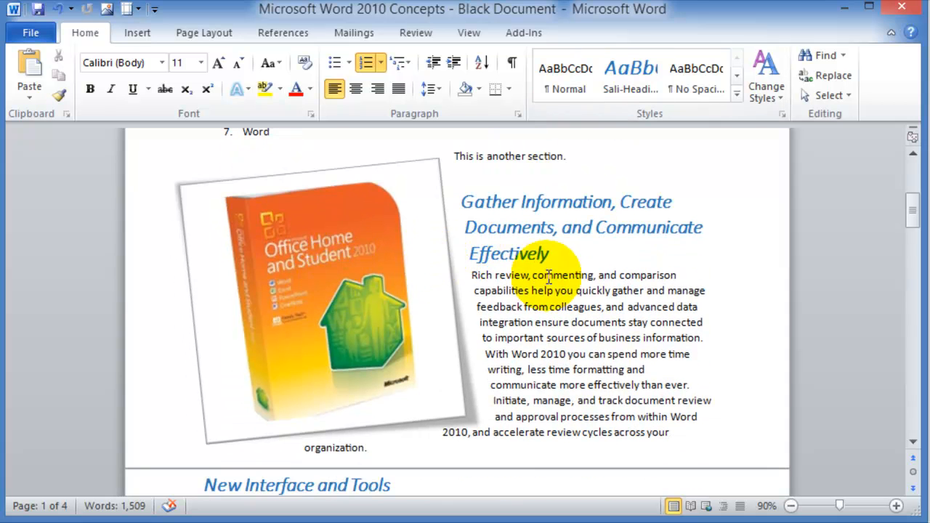
pyautogui.click(327, 305)
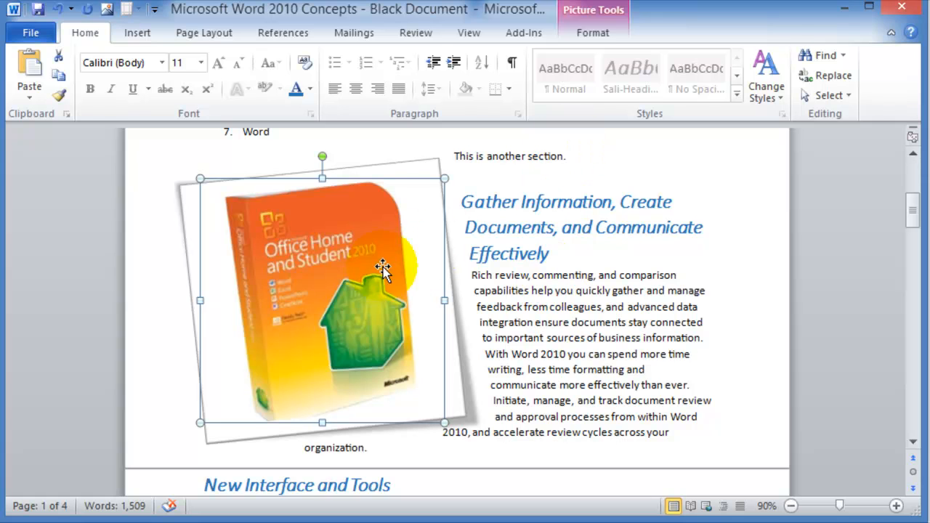
pyautogui.click(593, 32)
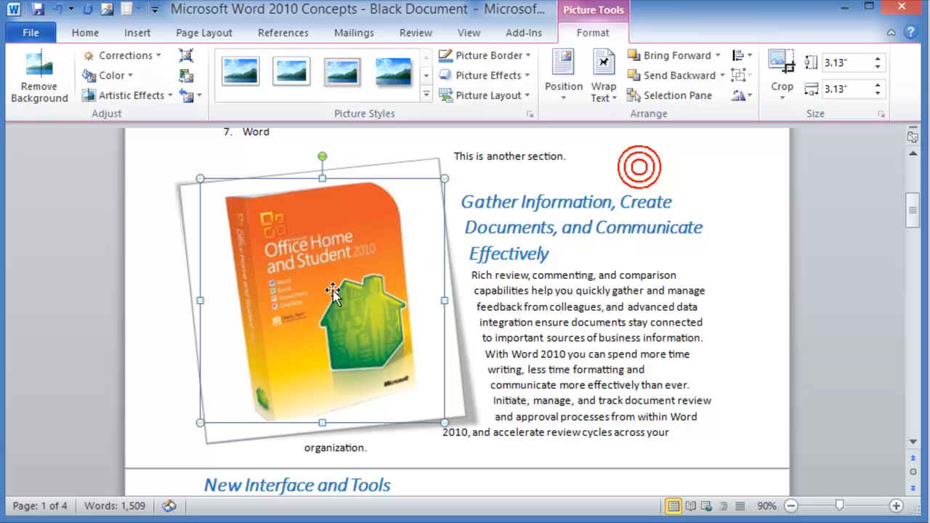
pyautogui.click(509, 342)
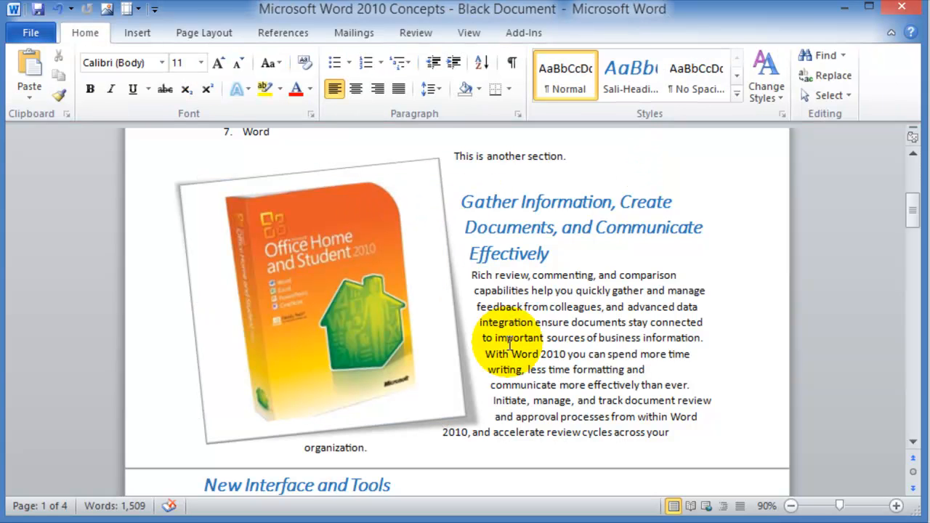
pyautogui.moveTo(420, 255)
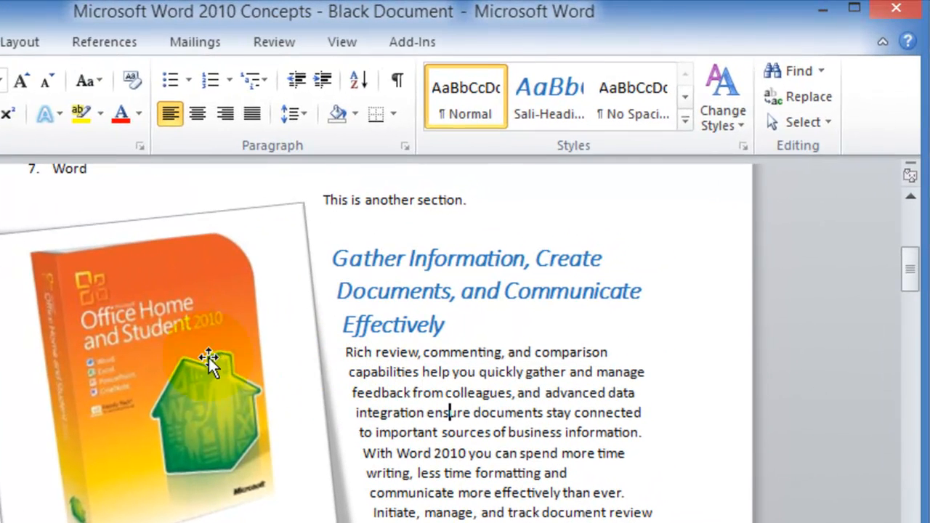
# Crop the Office box picture down to just its Office Home and Student 2010 label.
pyautogui.click(210, 356)
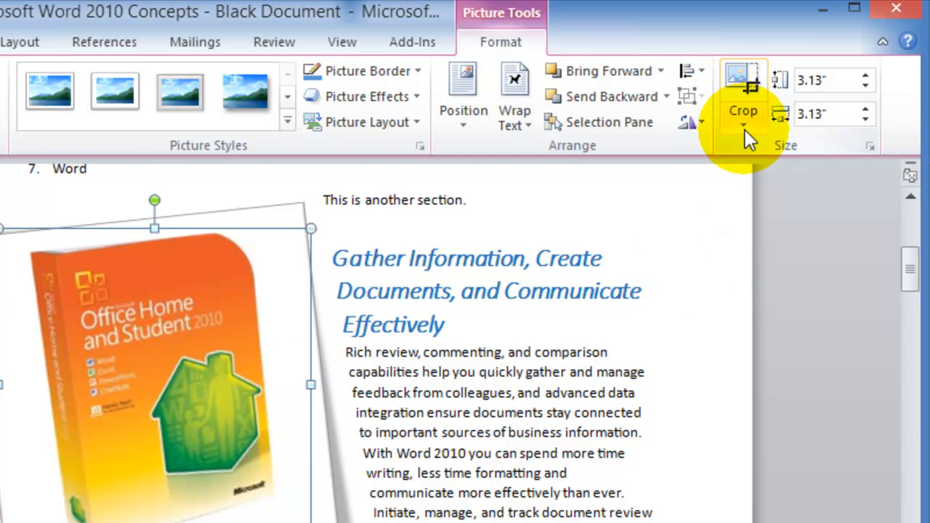
pyautogui.moveTo(744, 114)
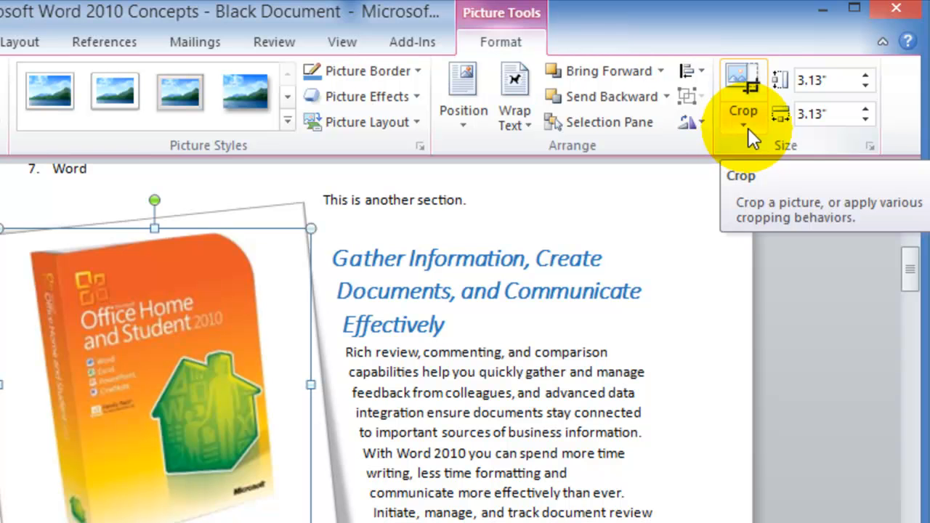
pyautogui.click(743, 116)
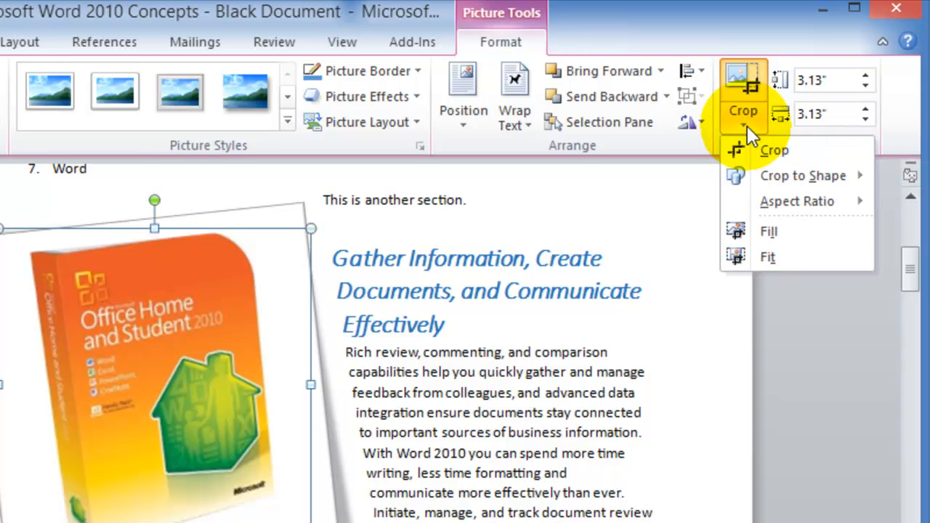
pyautogui.click(775, 149)
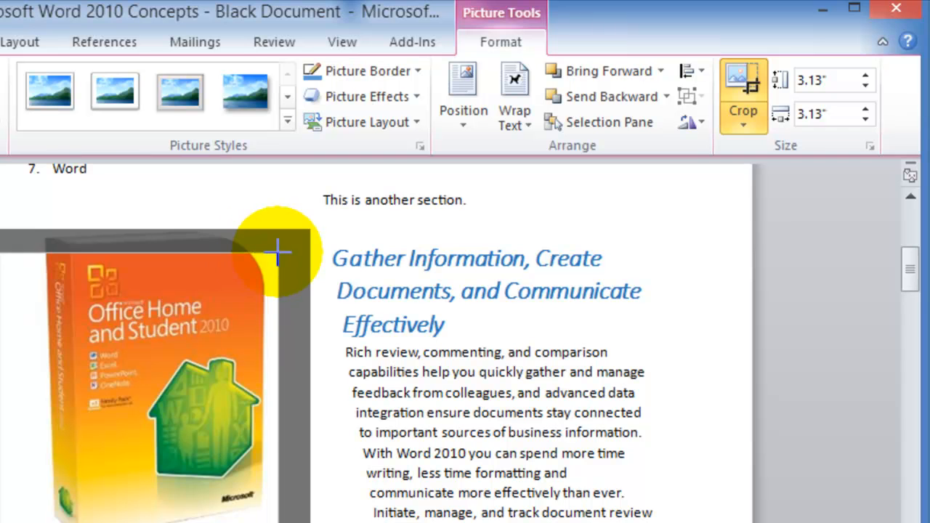
pyautogui.moveTo(276, 255); pyautogui.dragTo(84, 346)
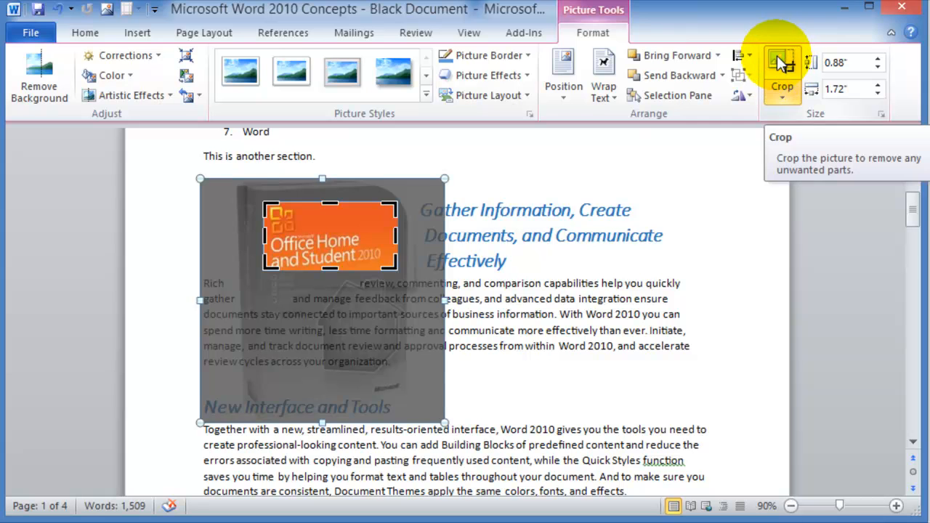
pyautogui.click(487, 369)
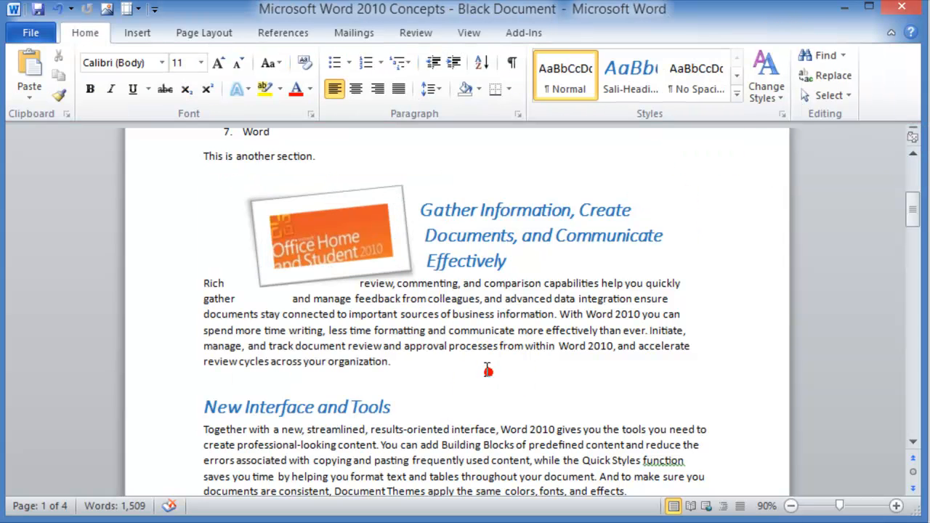
# Move the cropped picture below the Gather Information heading, left of the paragraph.
pyautogui.click(327, 232)
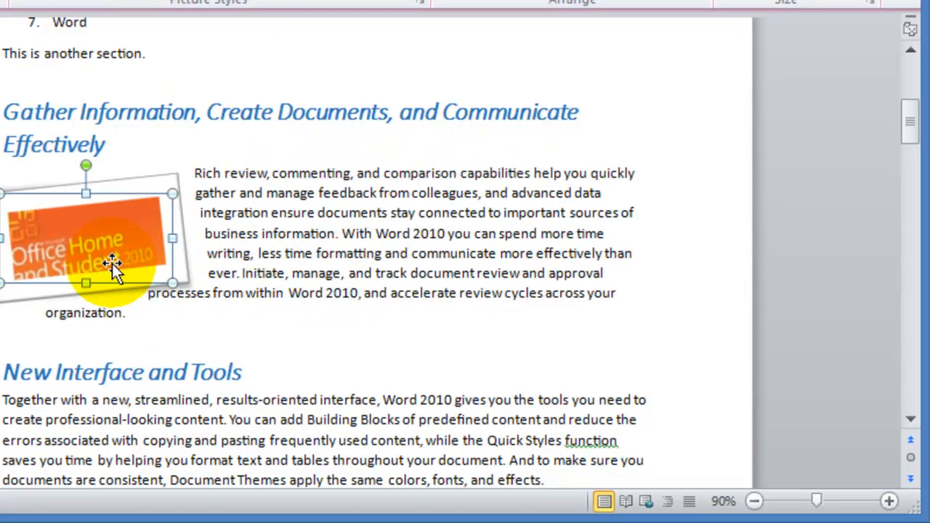
pyautogui.moveTo(109, 262); pyautogui.dragTo(192, 279)
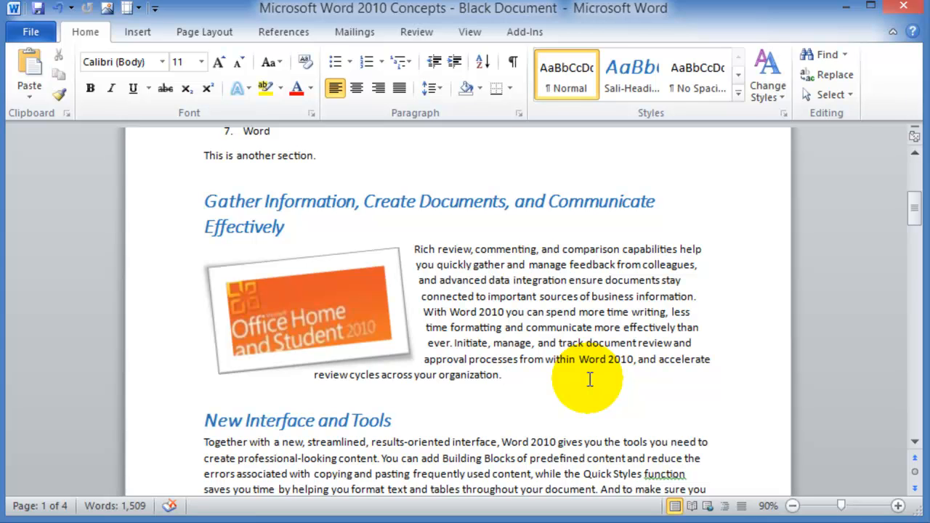
pyautogui.click(500, 375)
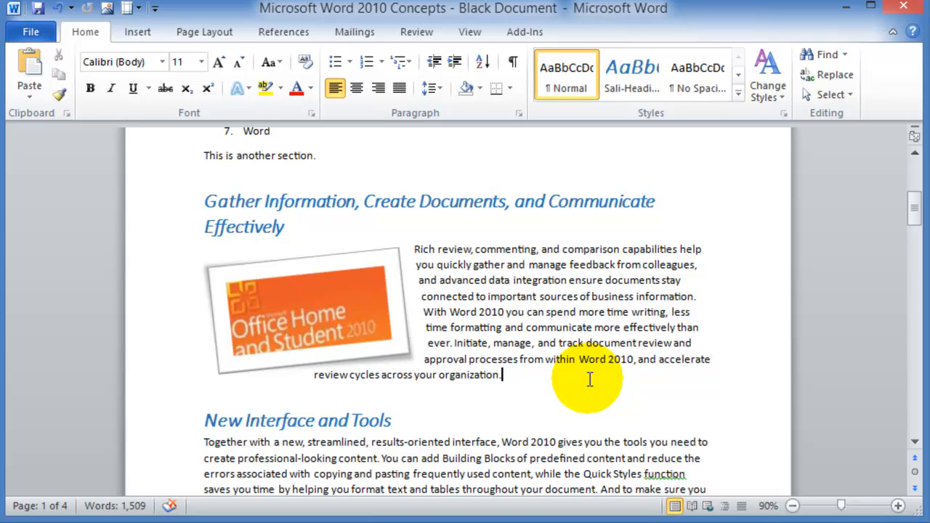
pyautogui.moveTo(189, 114)
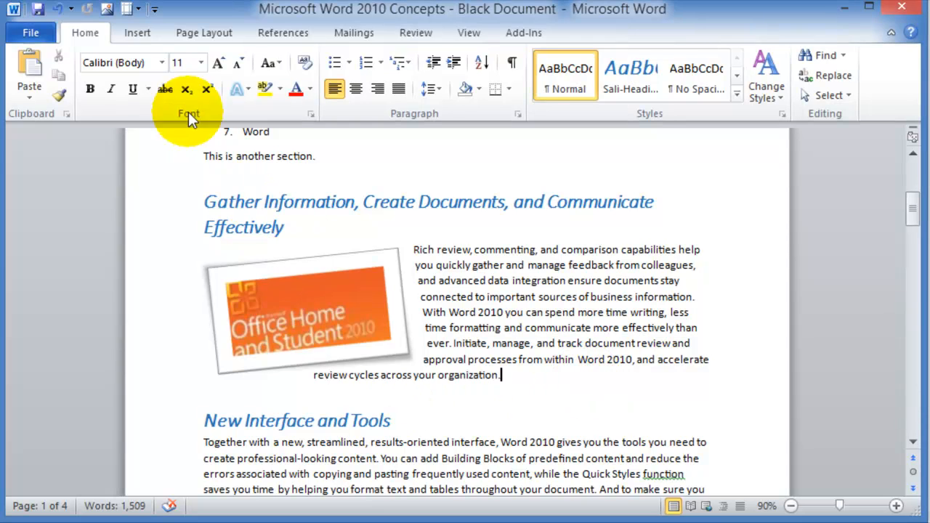
# Insert the hands clip art from an 'office' search at the Professional-Looking Documents paragraph.
pyautogui.click(136, 32)
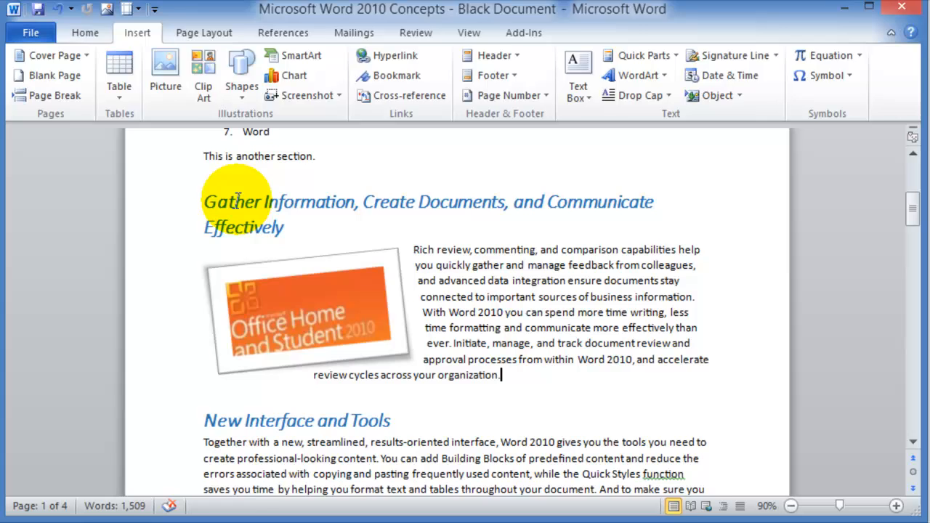
pyautogui.click(85, 32)
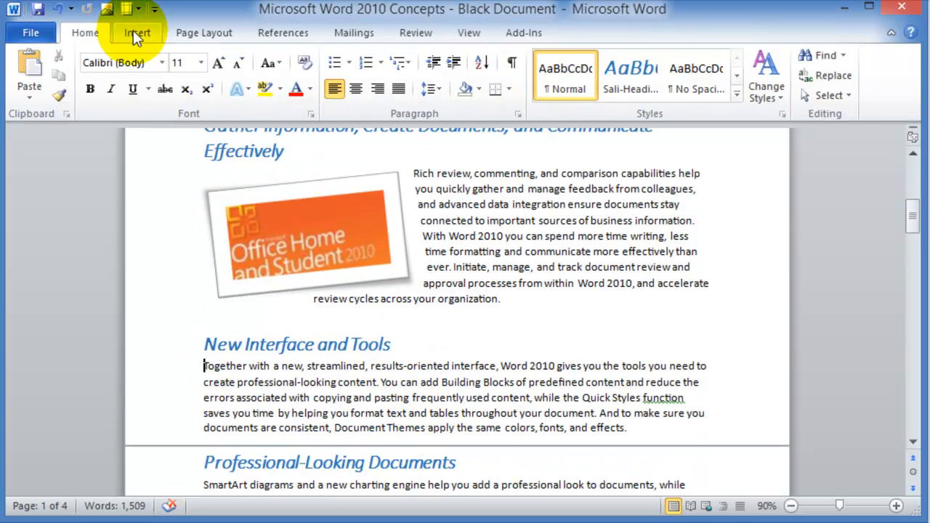
pyautogui.click(136, 32)
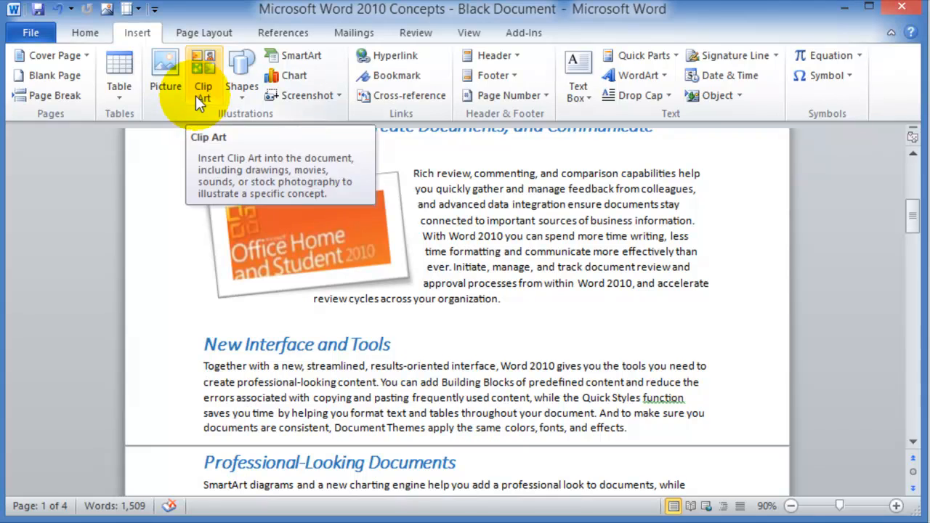
pyautogui.click(204, 73)
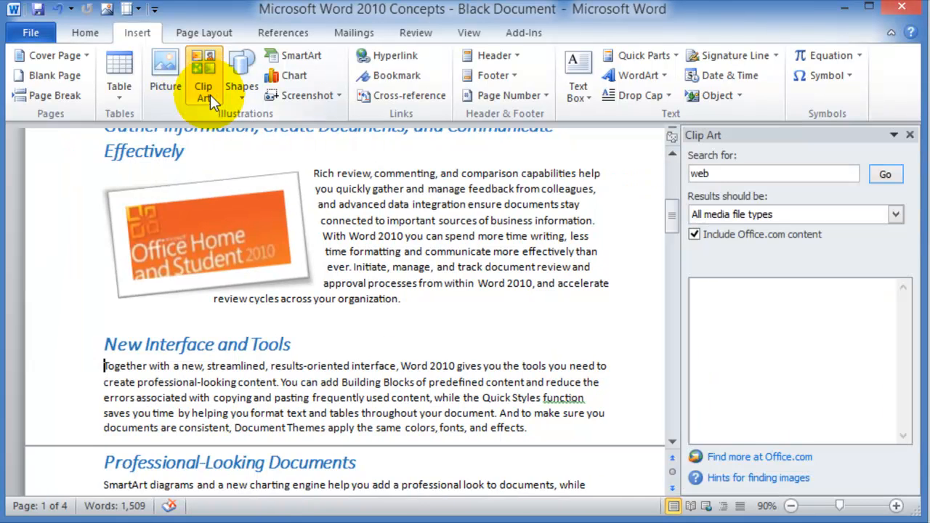
pyautogui.moveTo(298, 372)
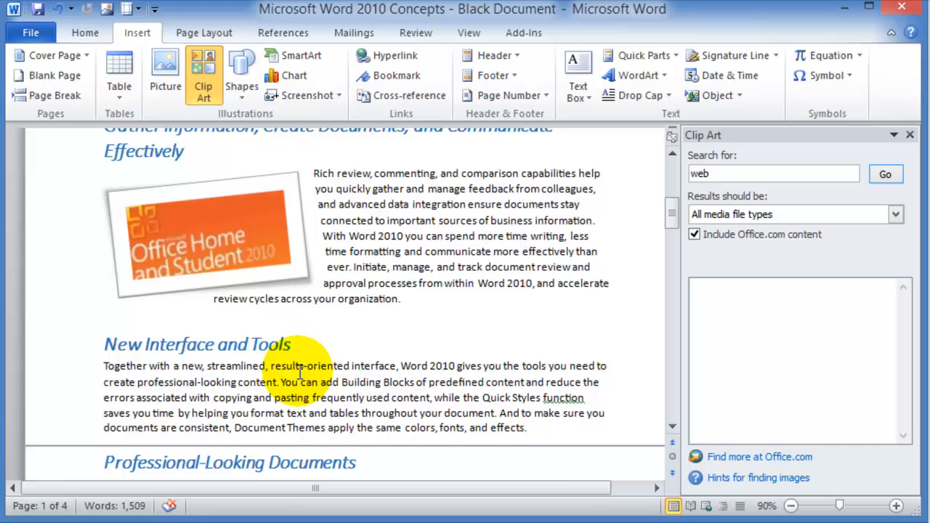
pyautogui.scroll(-3)
pyautogui.write('office')
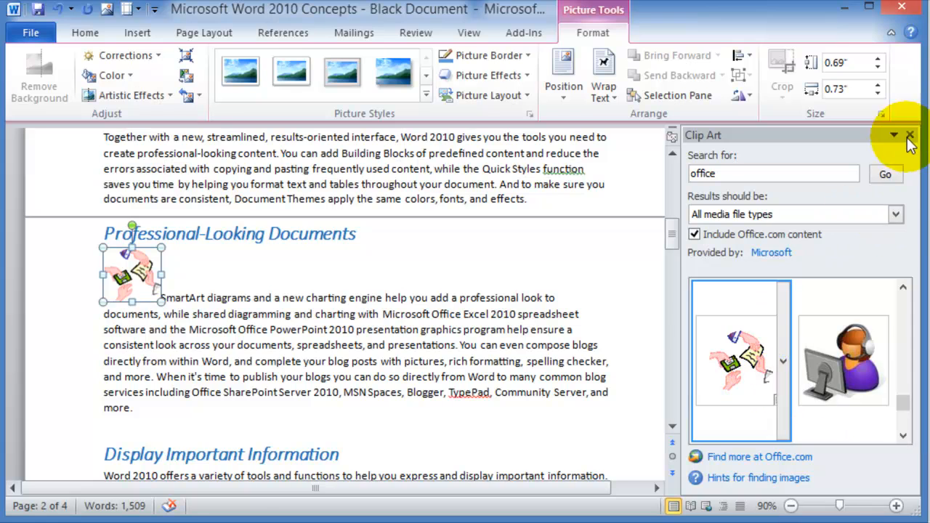
# Close the Clip Art pane, enlarge the hands clip art and wrap the paragraph text tightly around it.
pyautogui.click(910, 137)
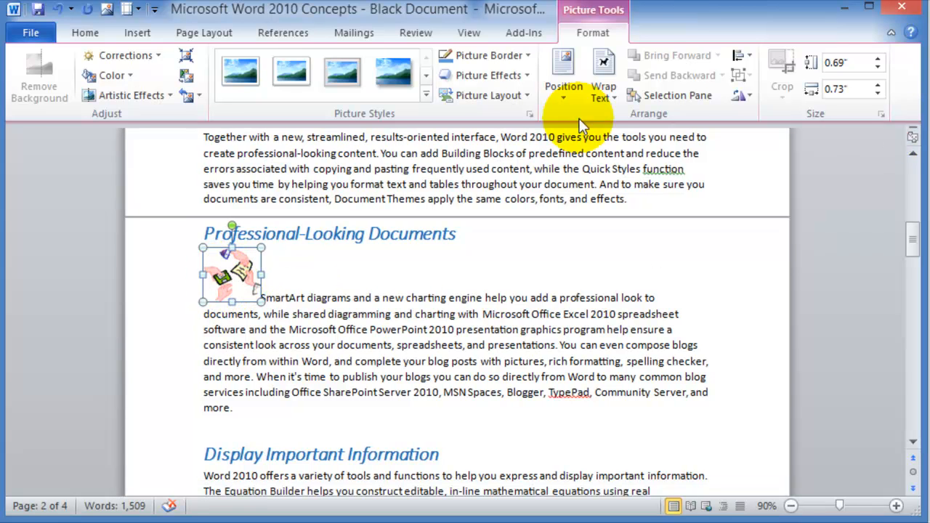
pyautogui.moveTo(308, 73)
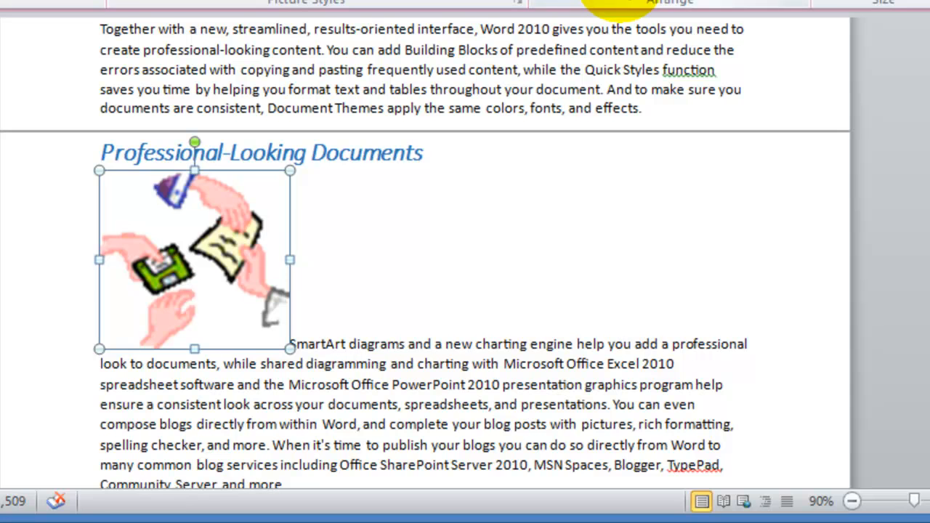
pyautogui.click(583, 99)
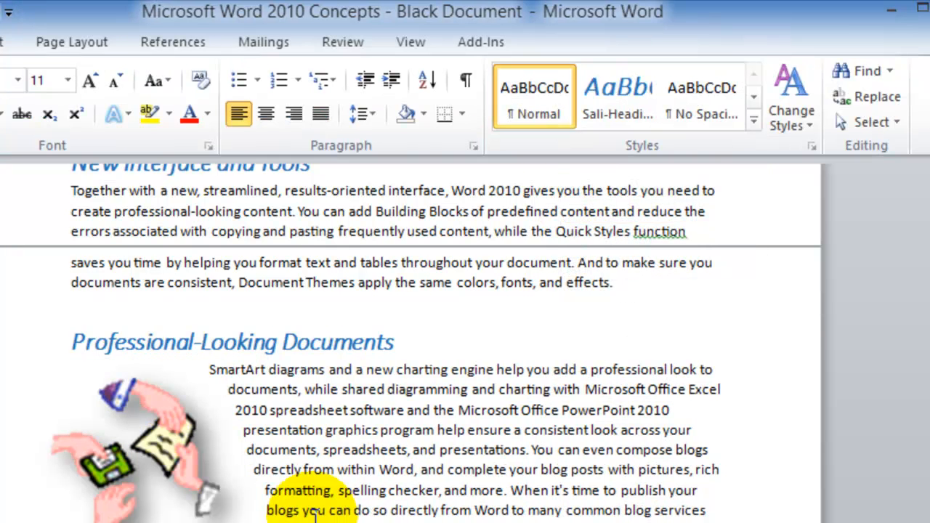
pyautogui.click(311, 510)
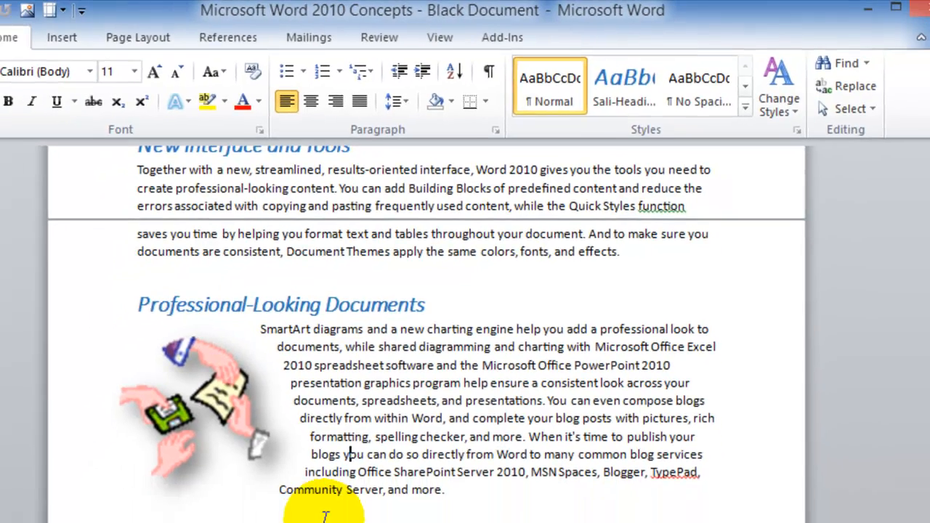
pyautogui.click(137, 38)
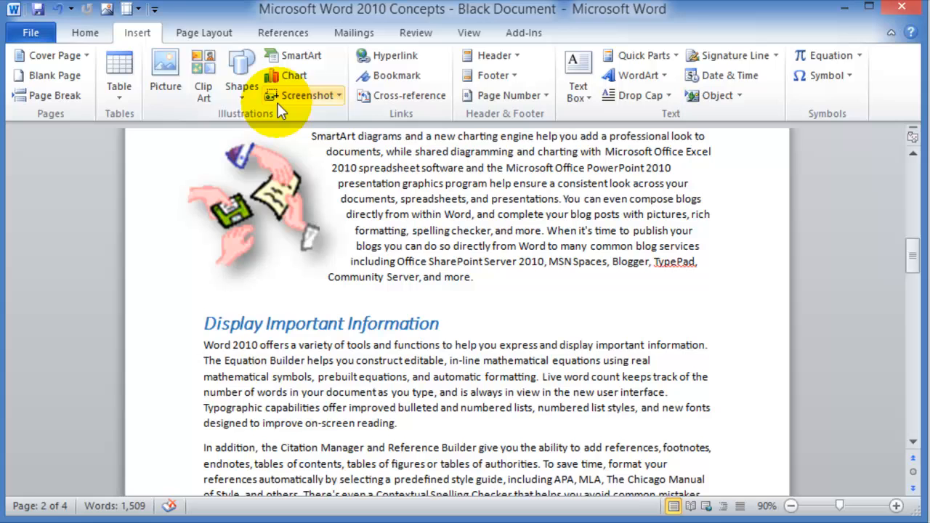
# Draw a right-pointing block arrow over the paragraph and give it an orange shape style.
pyautogui.click(241, 73)
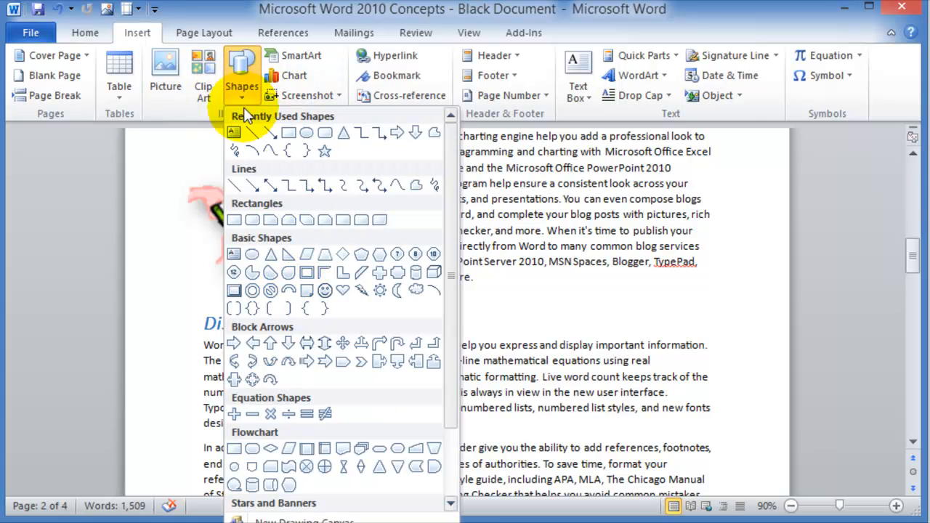
pyautogui.moveTo(311, 371)
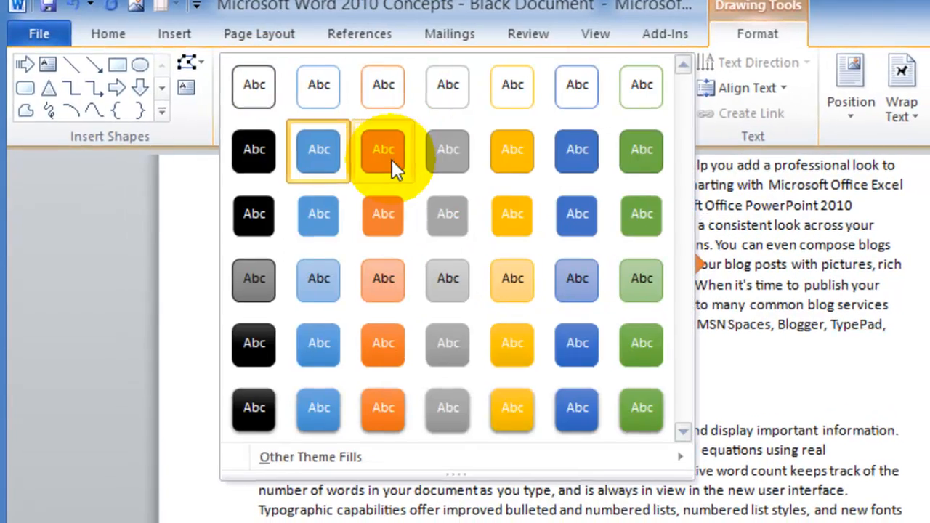
pyautogui.click(384, 148)
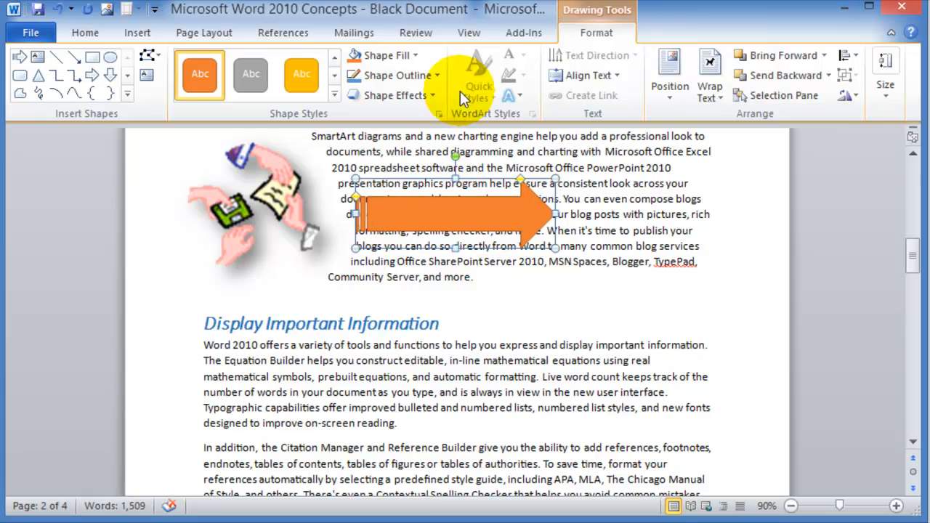
pyautogui.moveTo(603, 221)
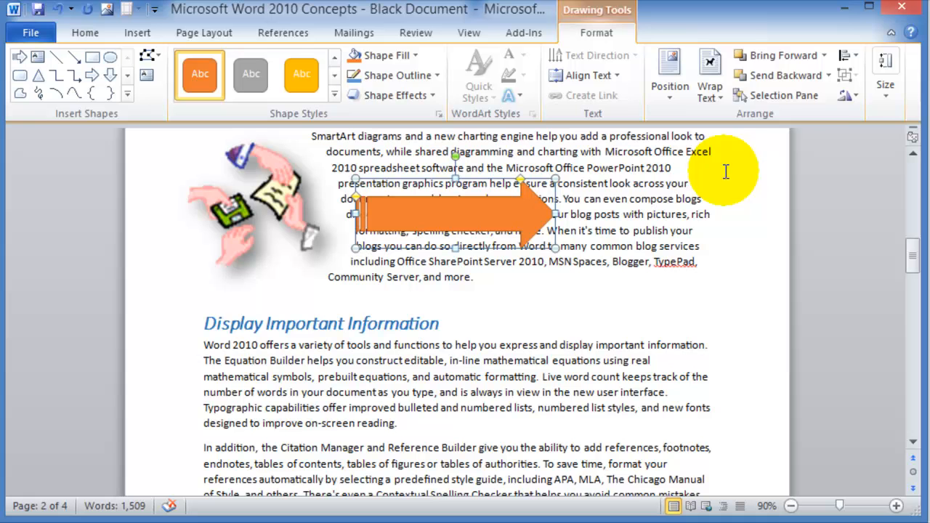
pyautogui.moveTo(709, 76)
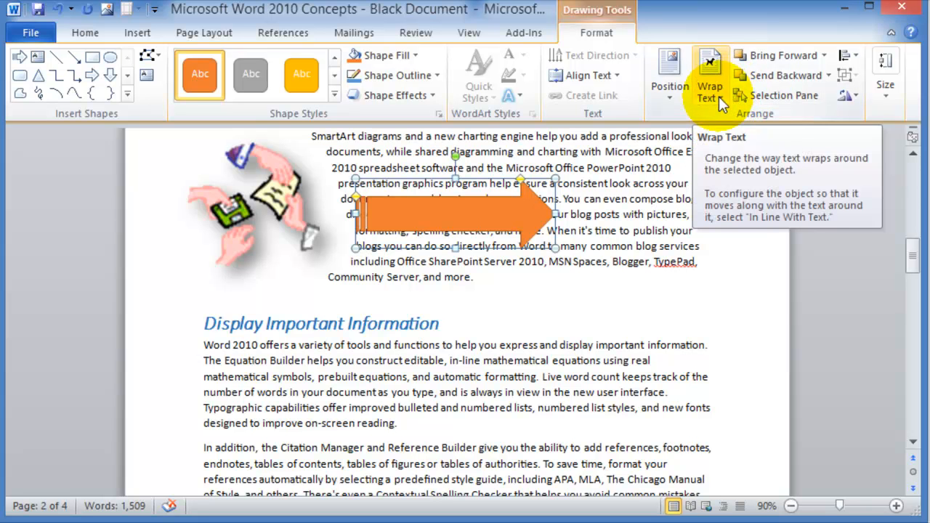
# Set the arrow's text wrapping to Tight and drag it lower into the paragraph beside the clip art.
pyautogui.click(710, 75)
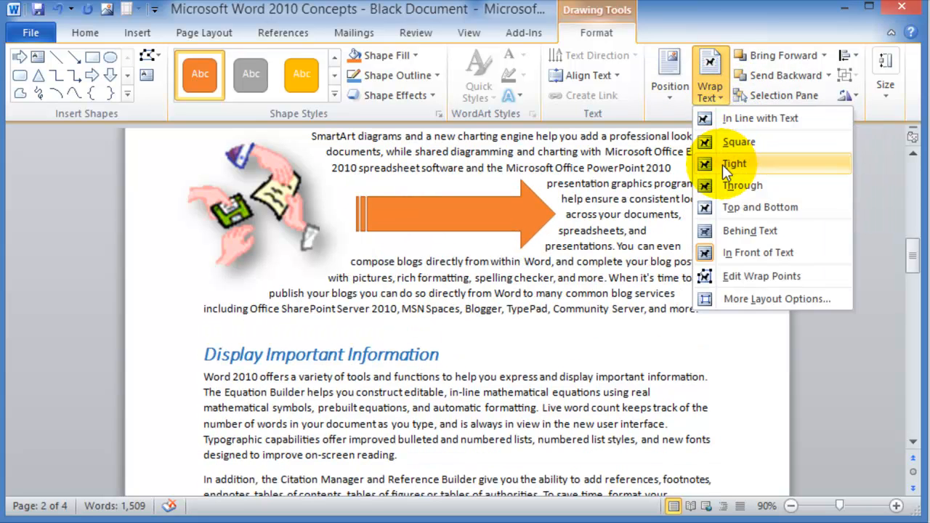
pyautogui.click(735, 162)
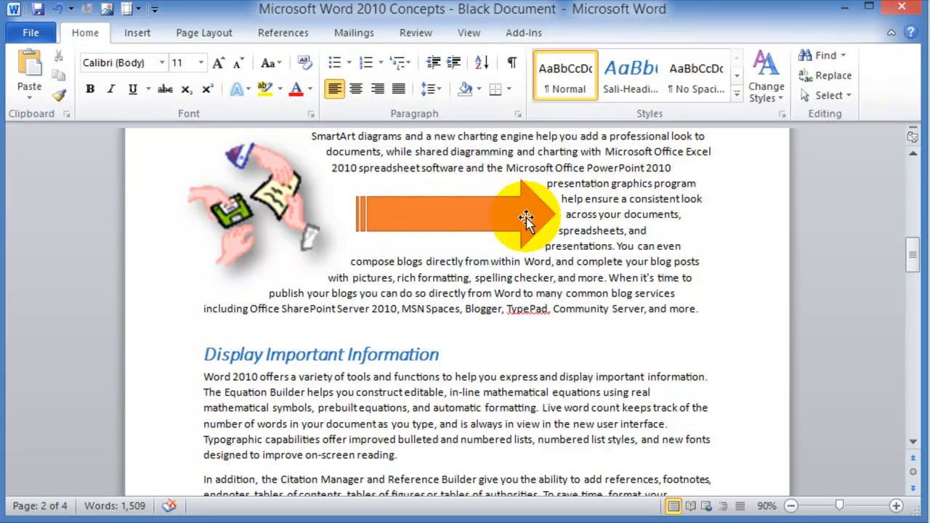
pyautogui.click(453, 215)
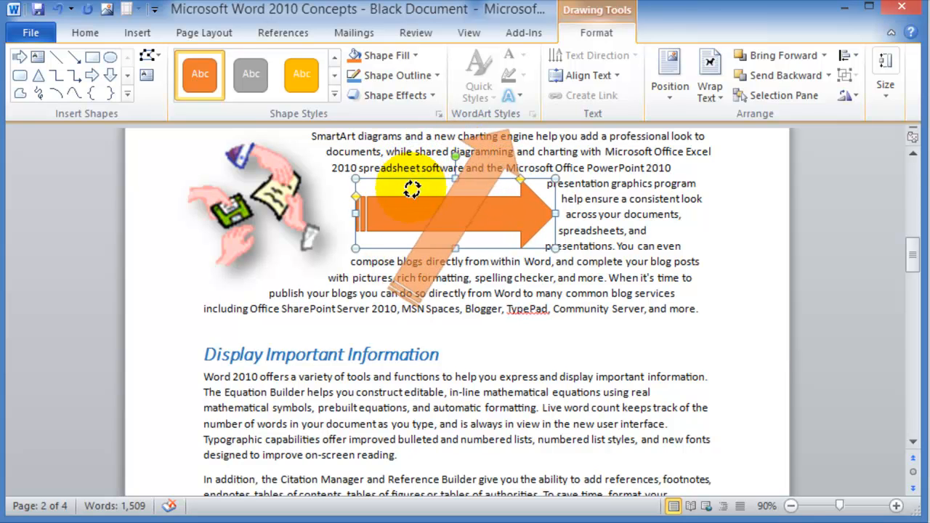
pyautogui.moveTo(412, 188); pyautogui.dragTo(468, 244)
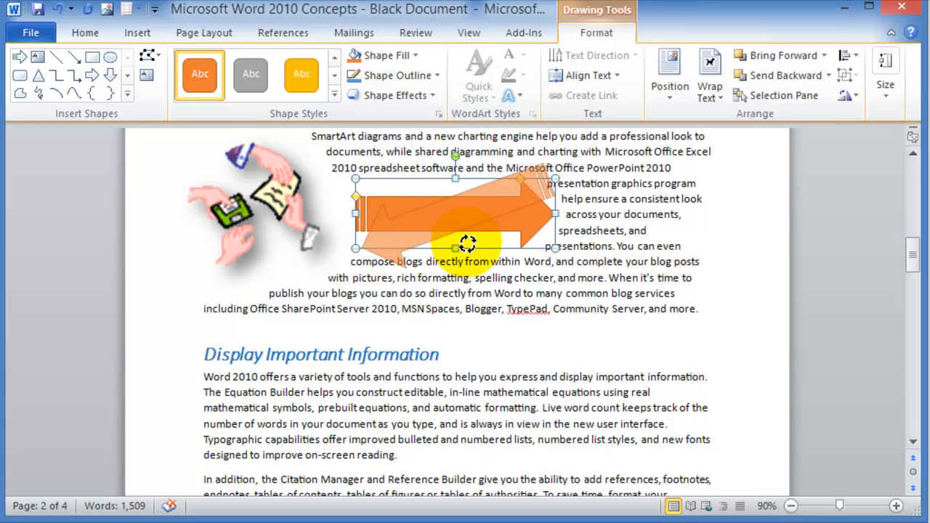